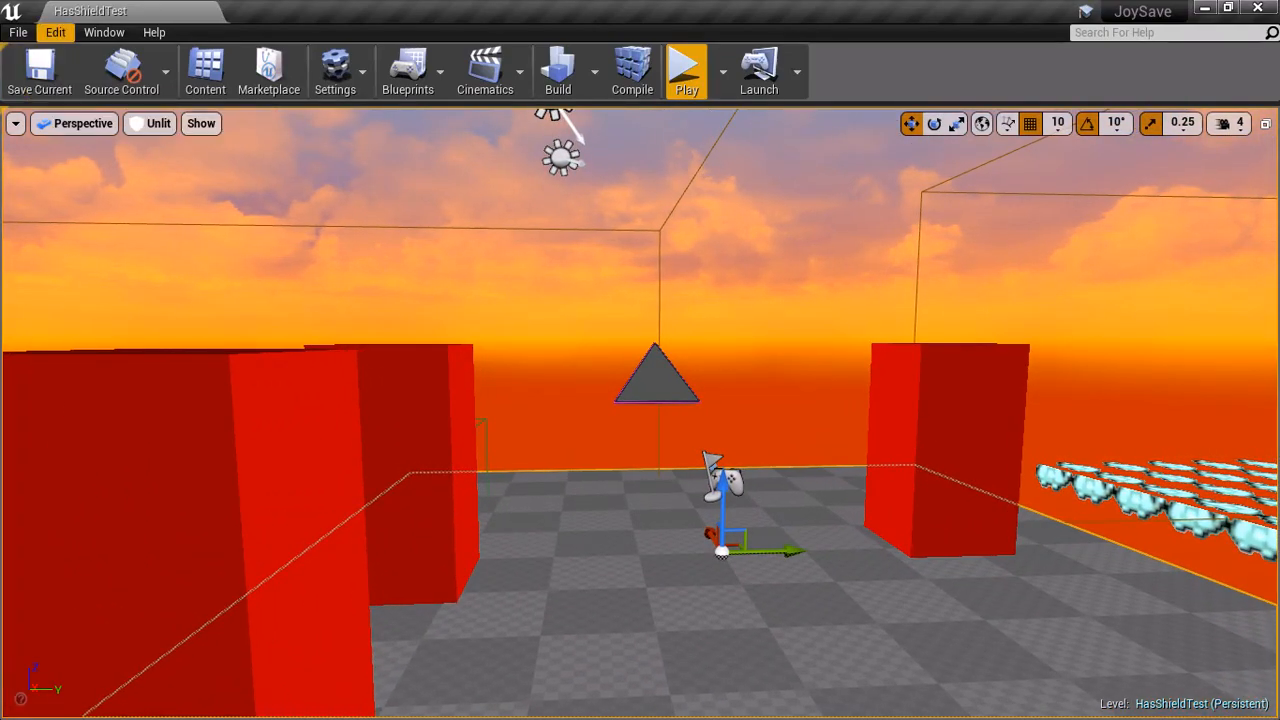
# Bring up Project Settings on the Rama Save System Settings page via the Edit menu.
pyautogui.click(56, 32)
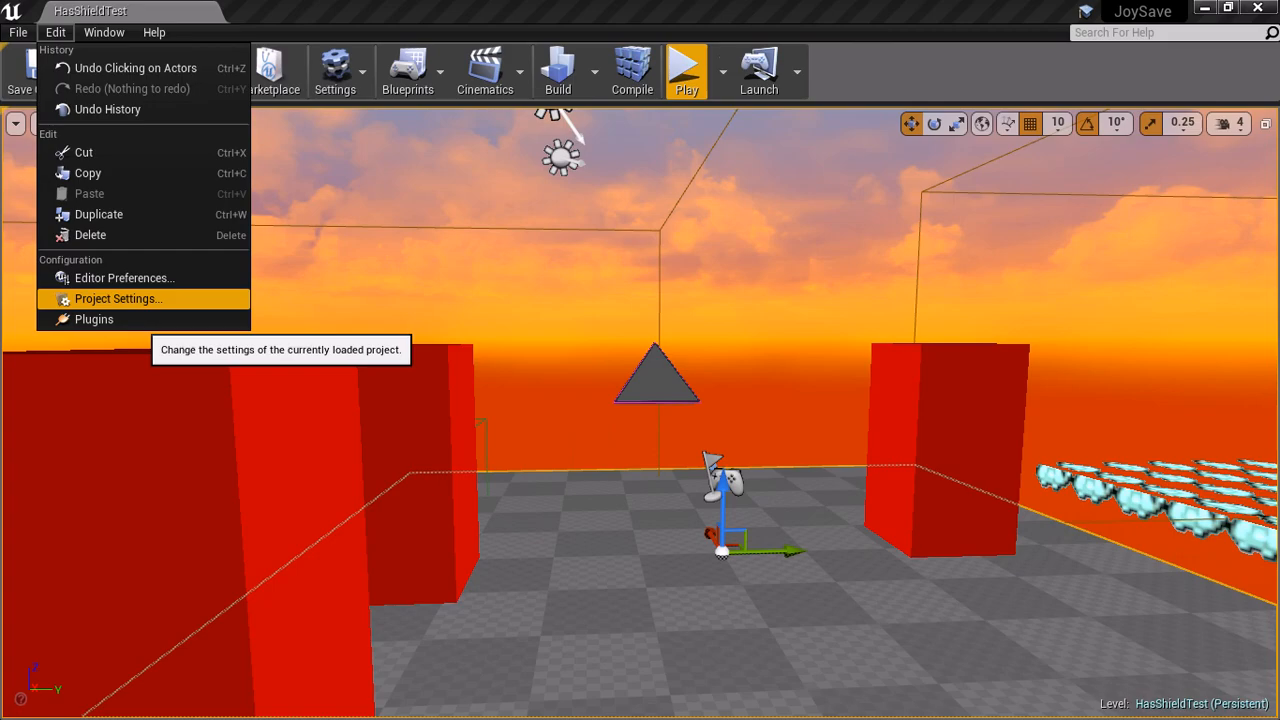
pyautogui.click(116, 298)
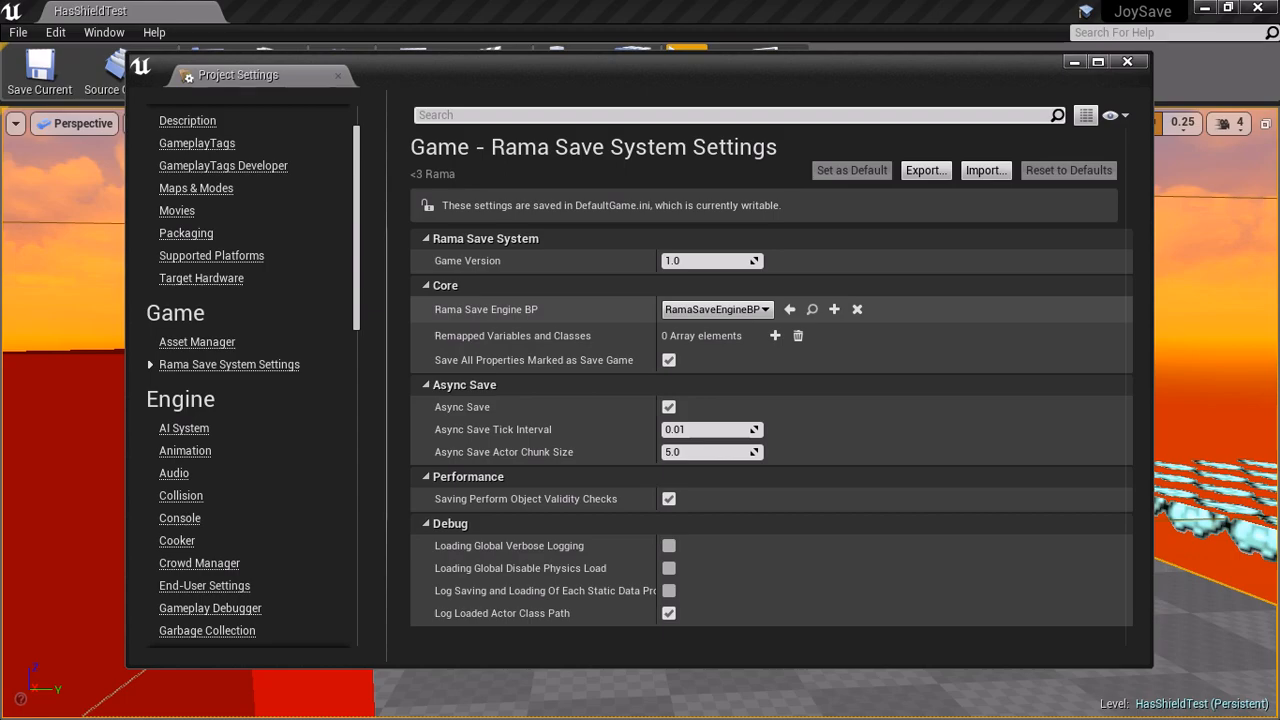
pyautogui.moveTo(712, 260)
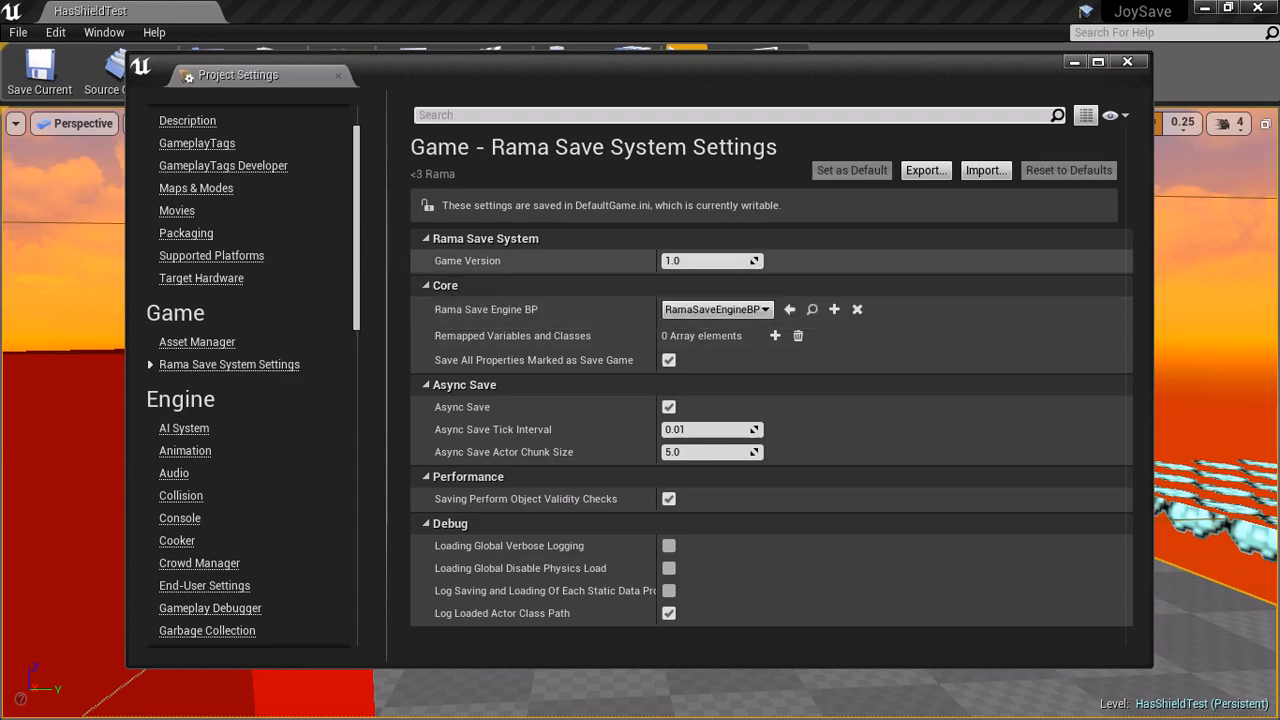
pyautogui.moveTo(512, 336)
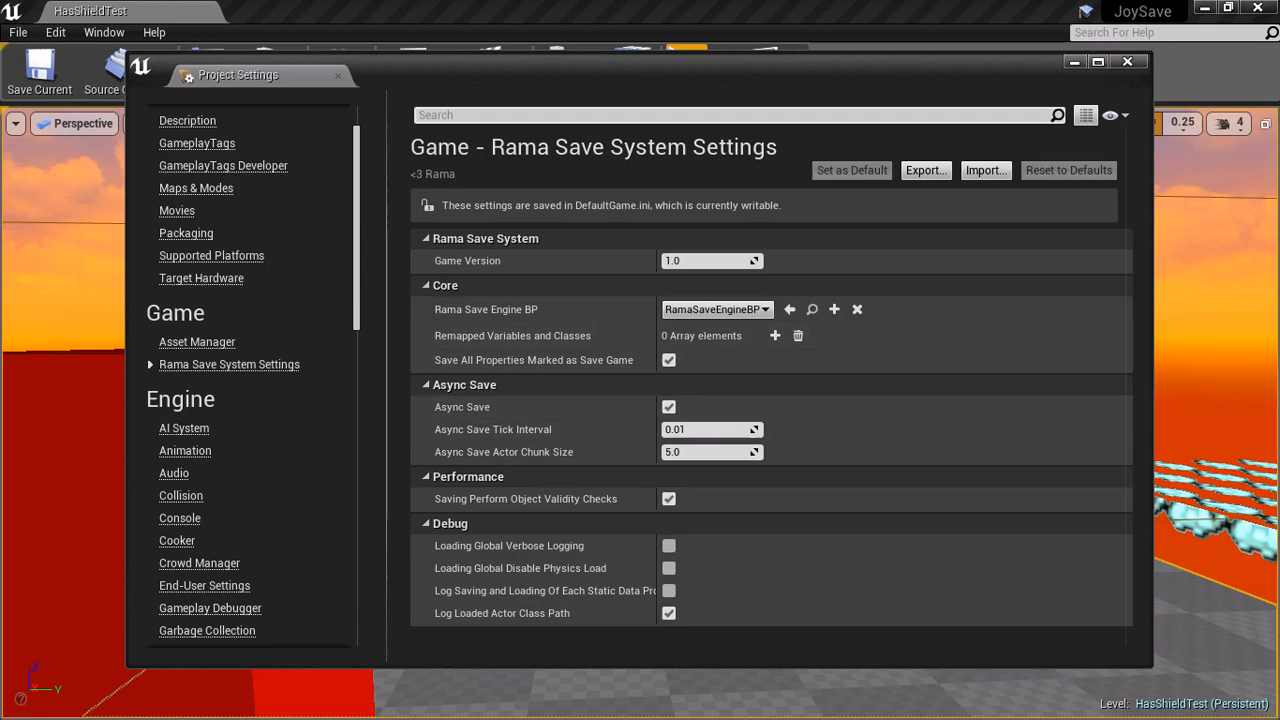
# Close Project Settings, play the level to read the loaded Body Color, then exit play.
pyautogui.click(1128, 60)
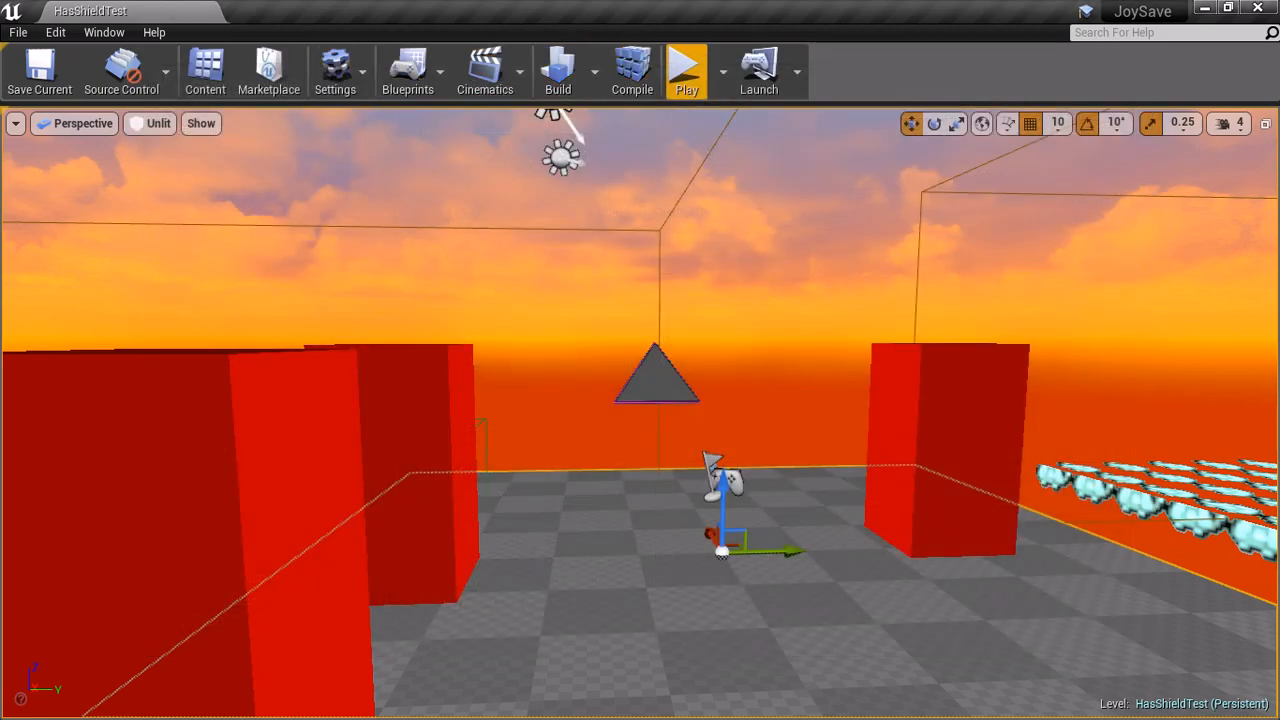
pyautogui.click(686, 70)
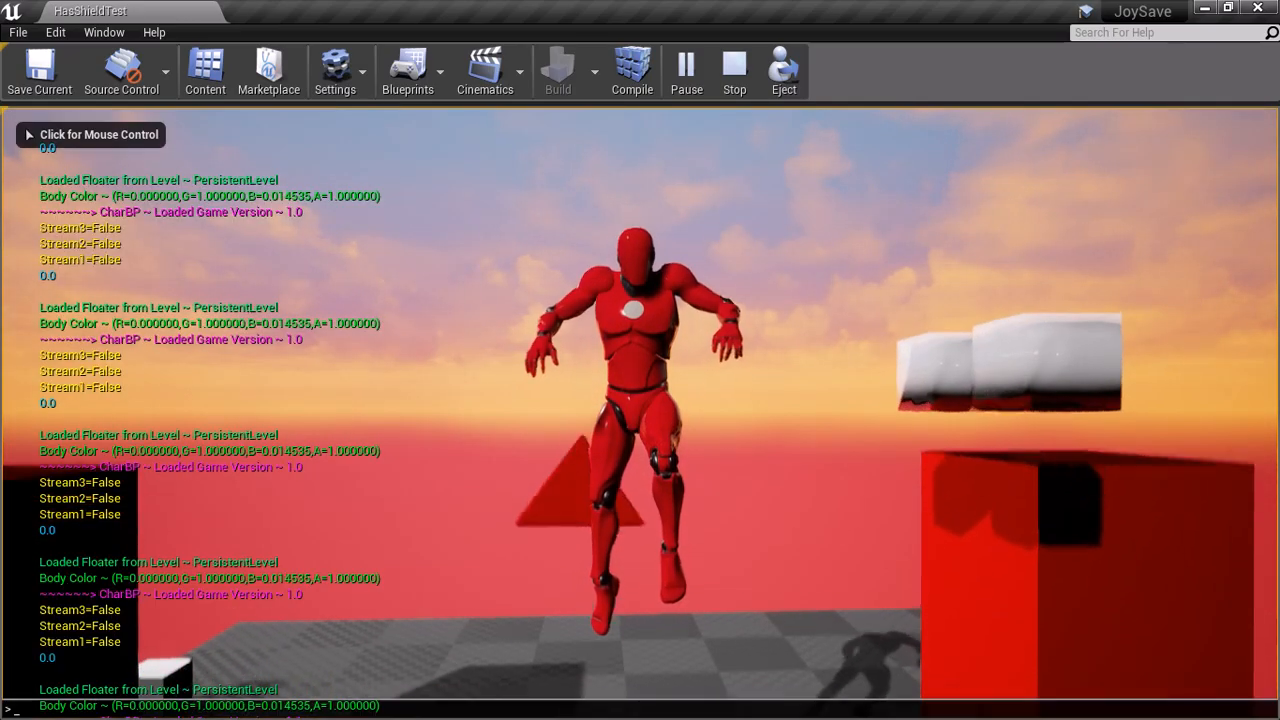
pyautogui.write('exit')
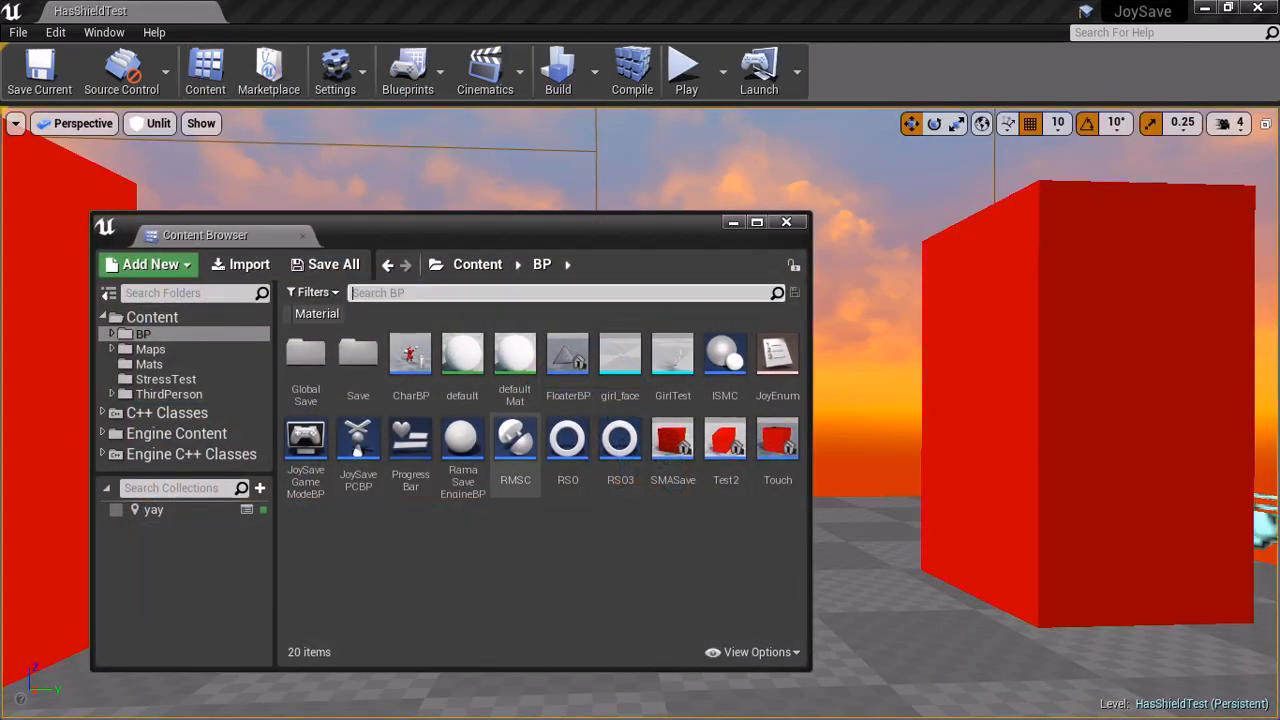
pyautogui.moveTo(104, 32)
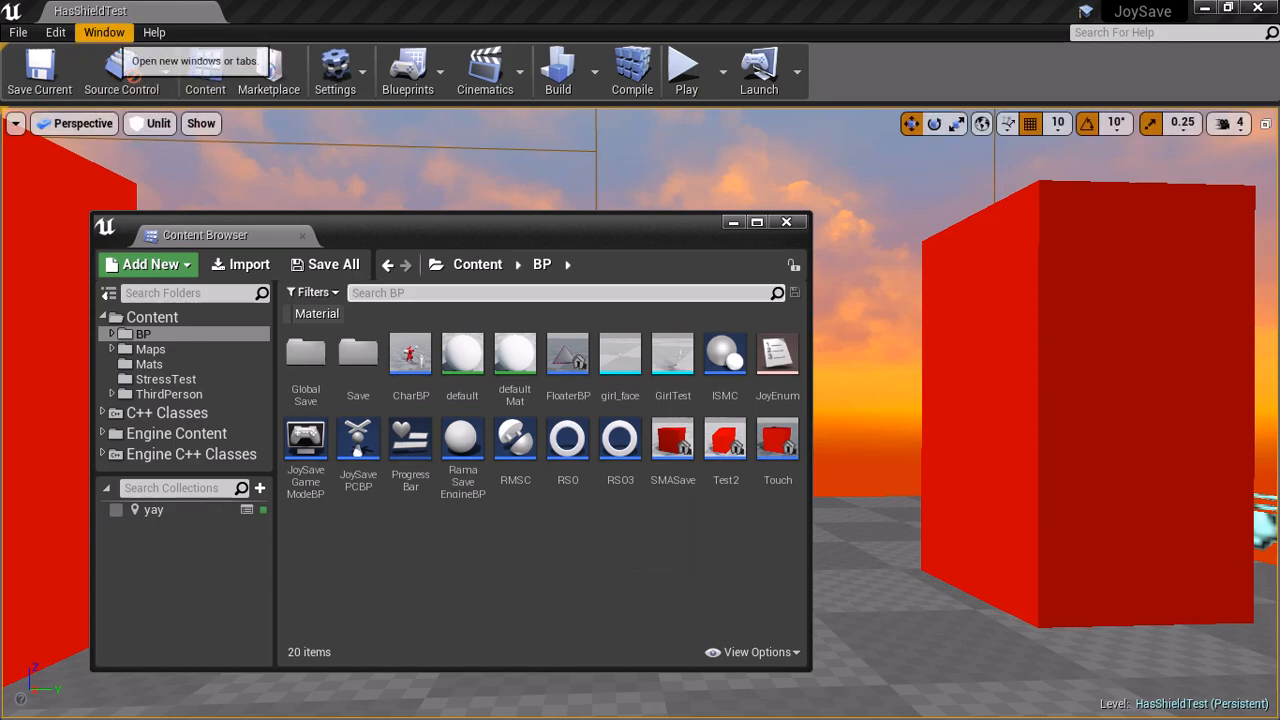
# Set the Rama Save System Game Version to 2.11 in Project Settings.
pyautogui.click(56, 32)
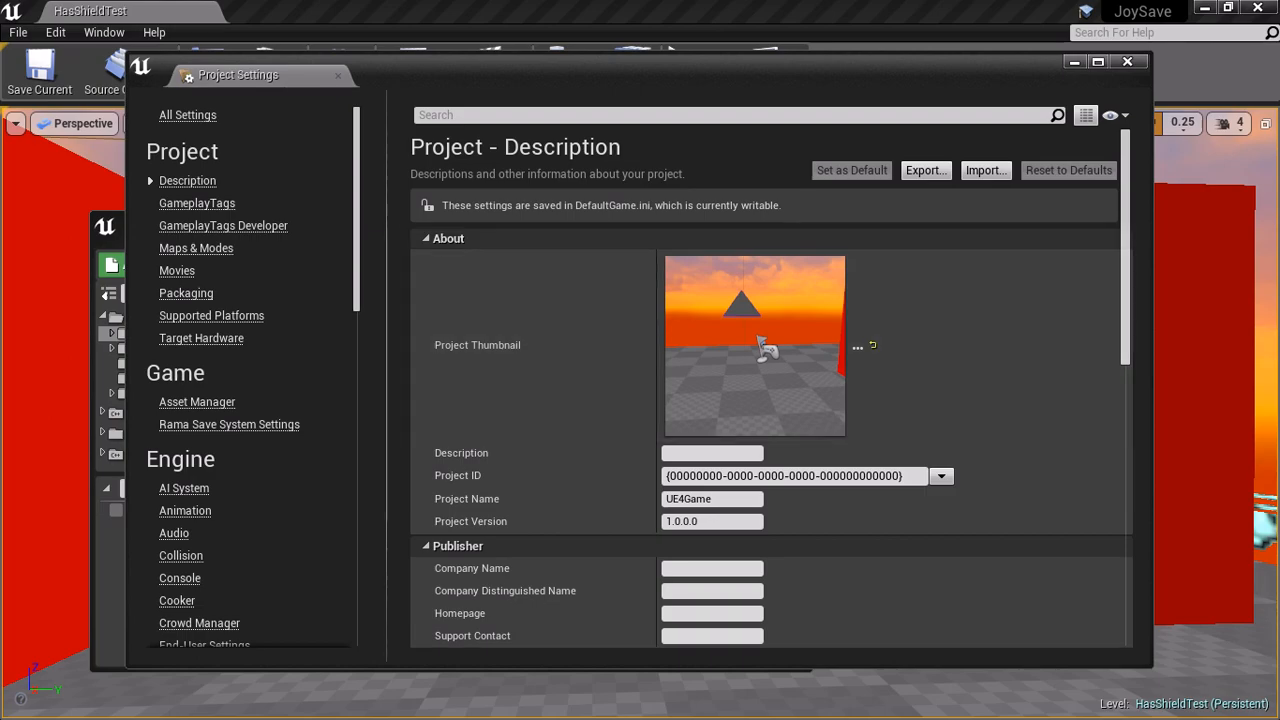
pyautogui.click(228, 424)
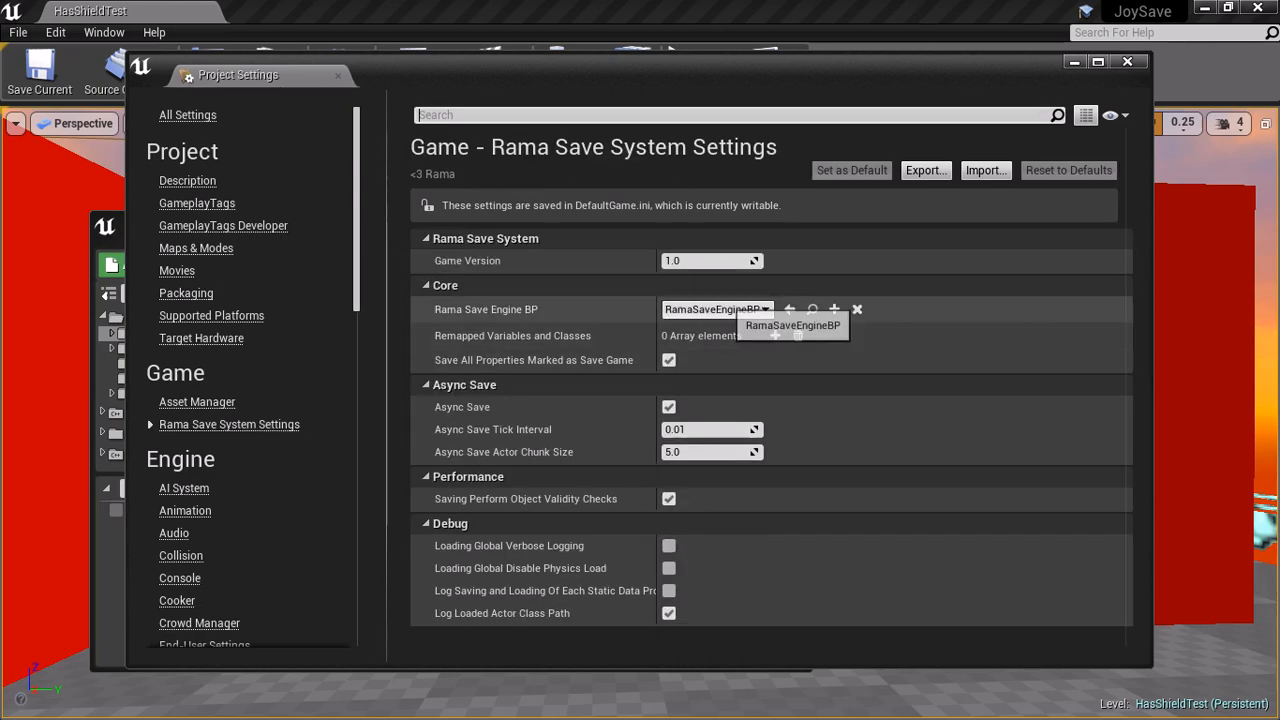
pyautogui.write('2.11')
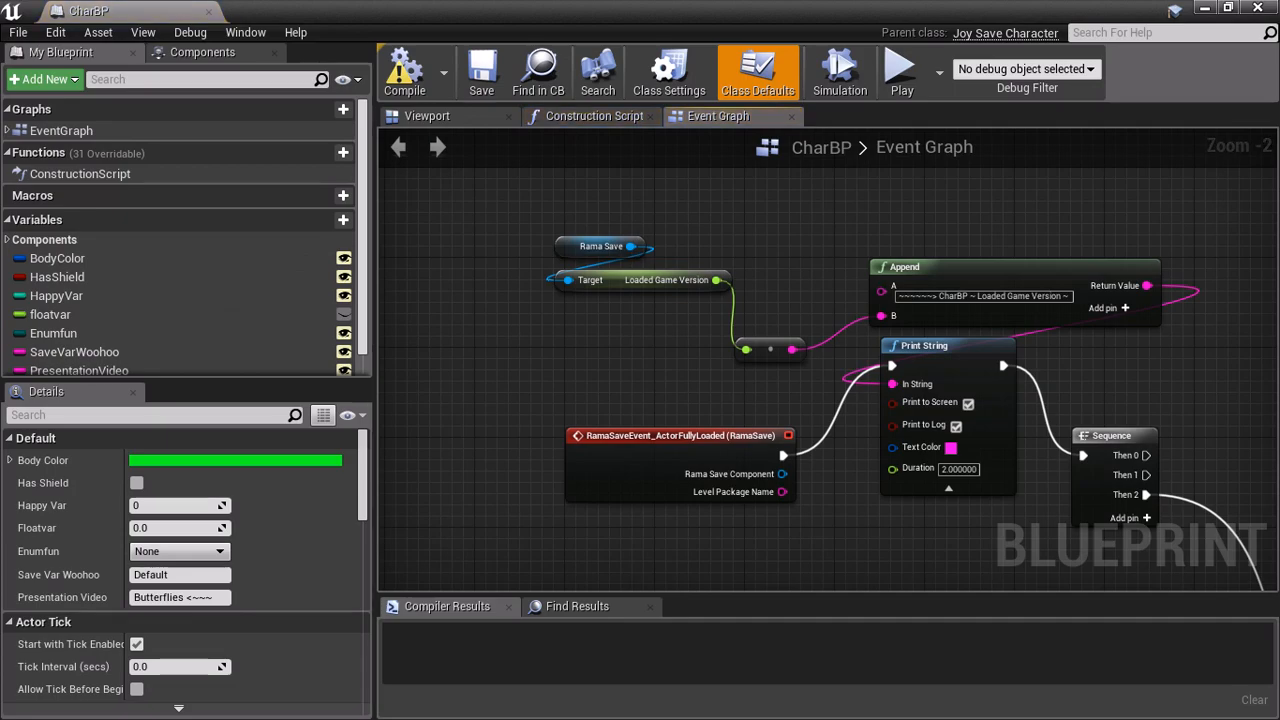
# Rename CharBP's BodyColor variable to BodyColorUTTERLYIMPORTANTBUTRENAMED and save the blueprint.
pyautogui.scroll(-3)
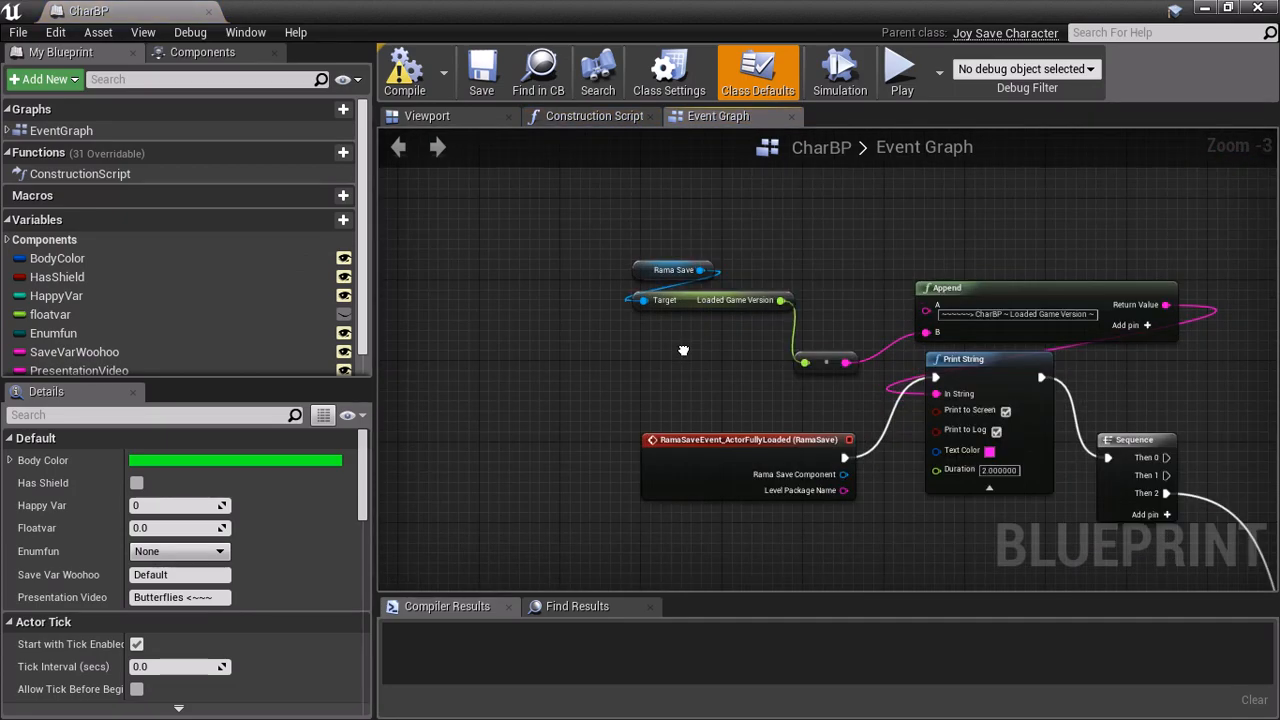
pyautogui.click(56, 258)
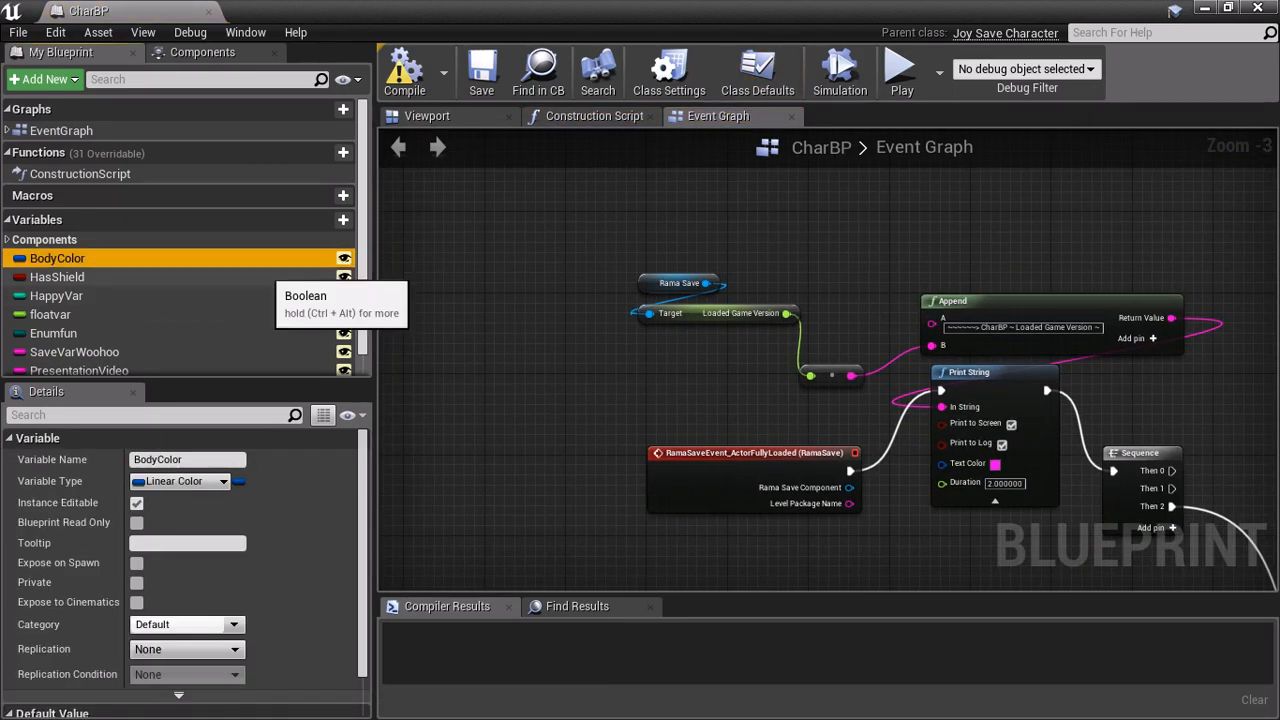
pyautogui.doubleClick(60, 258)
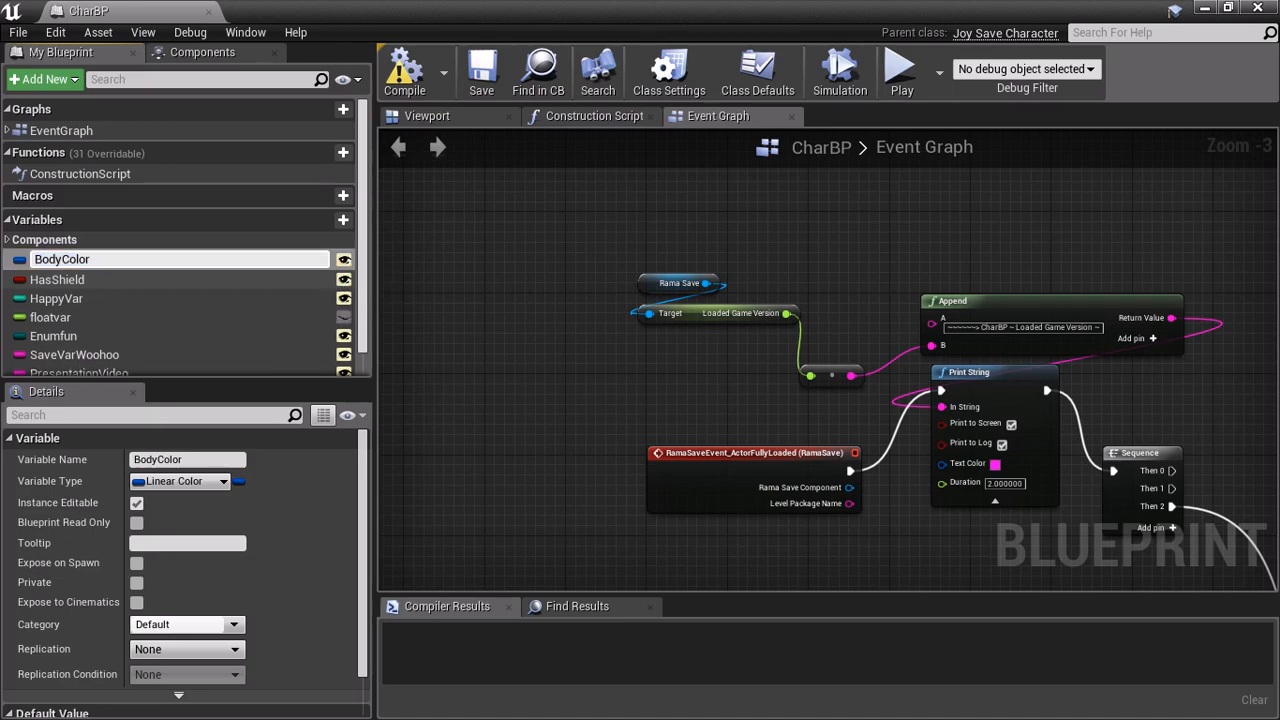
pyautogui.write('UTTERLY')
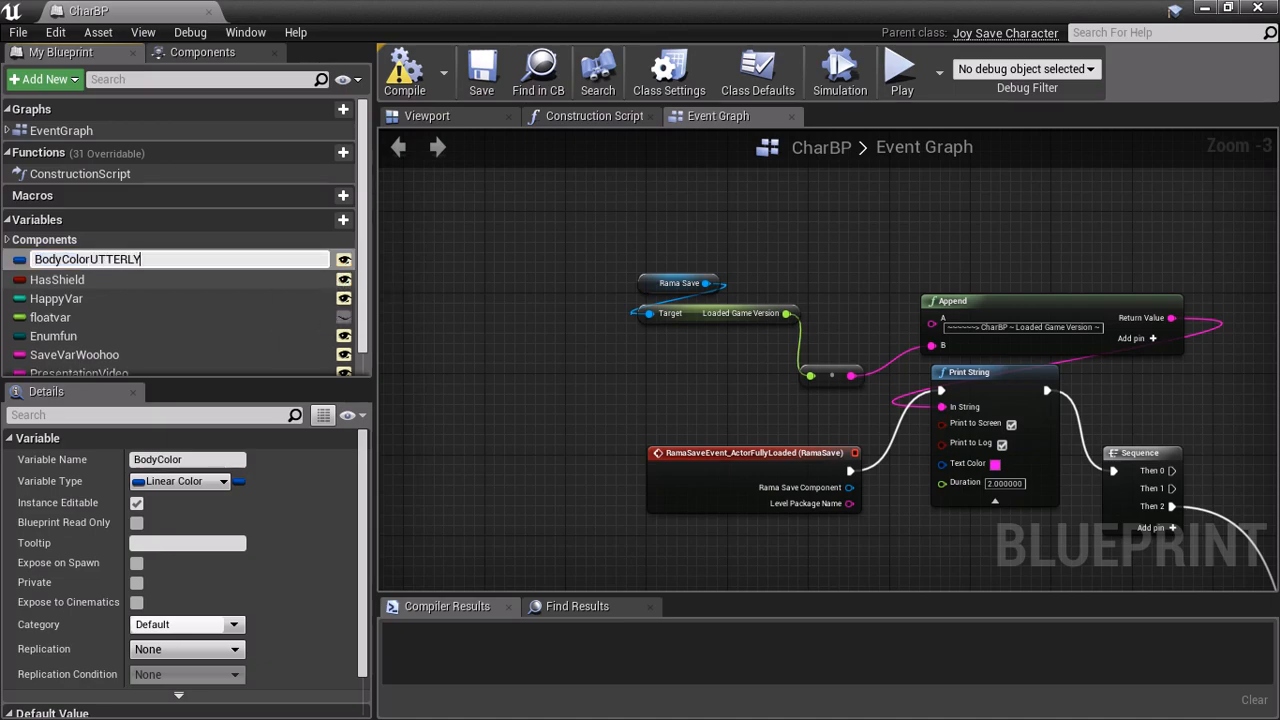
pyautogui.write('IMPORTANTBUTRENAMED')
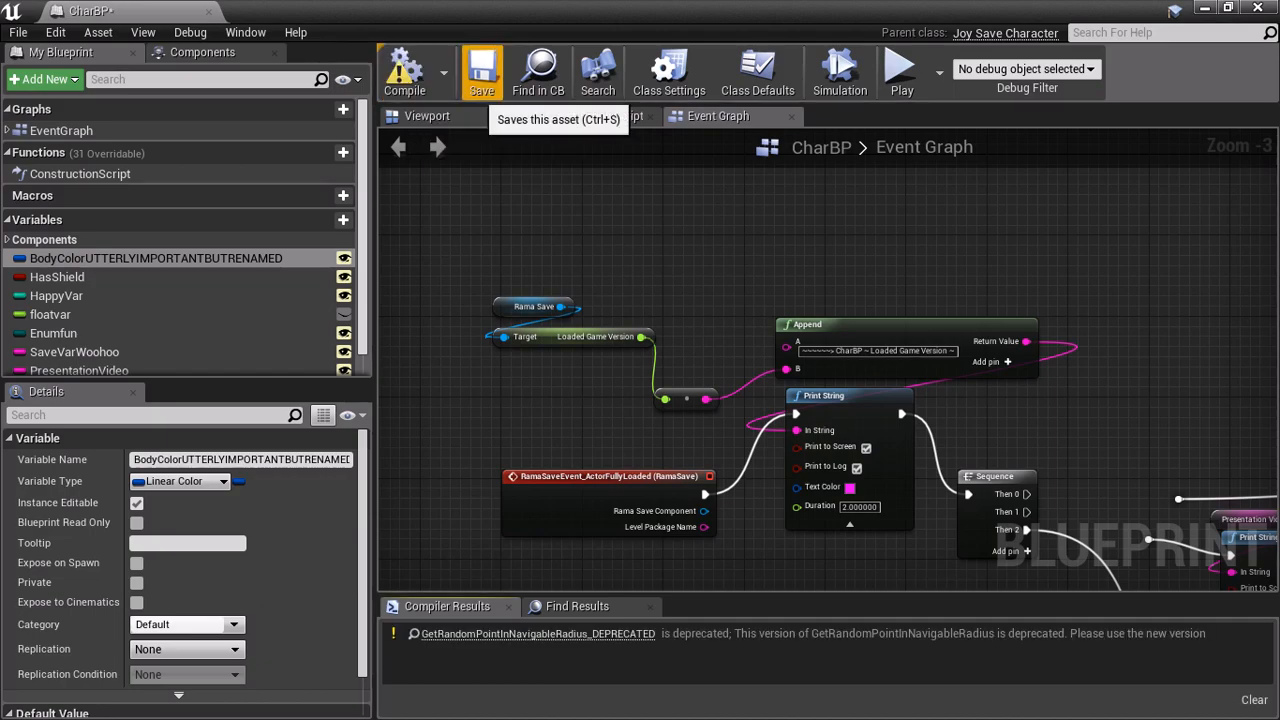
pyautogui.click(480, 64)
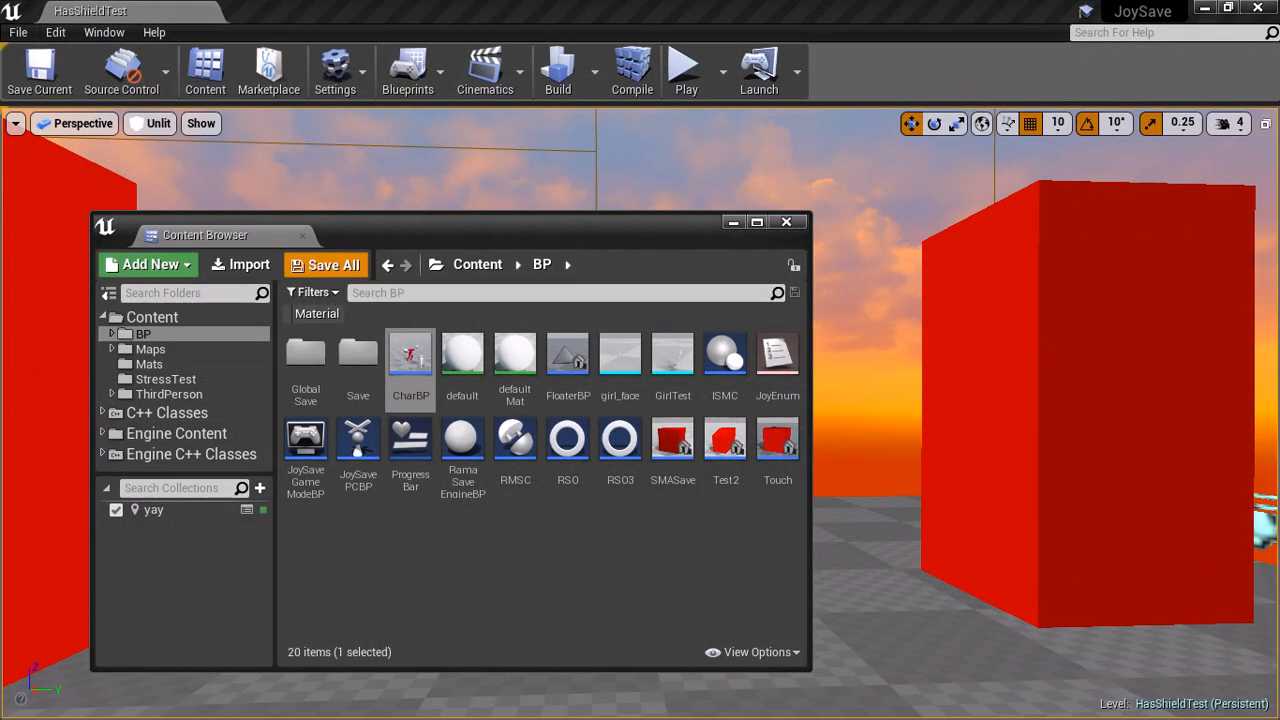
# Save all assets, play the level to check the loaded Body Color, then stop play.
pyautogui.click(332, 264)
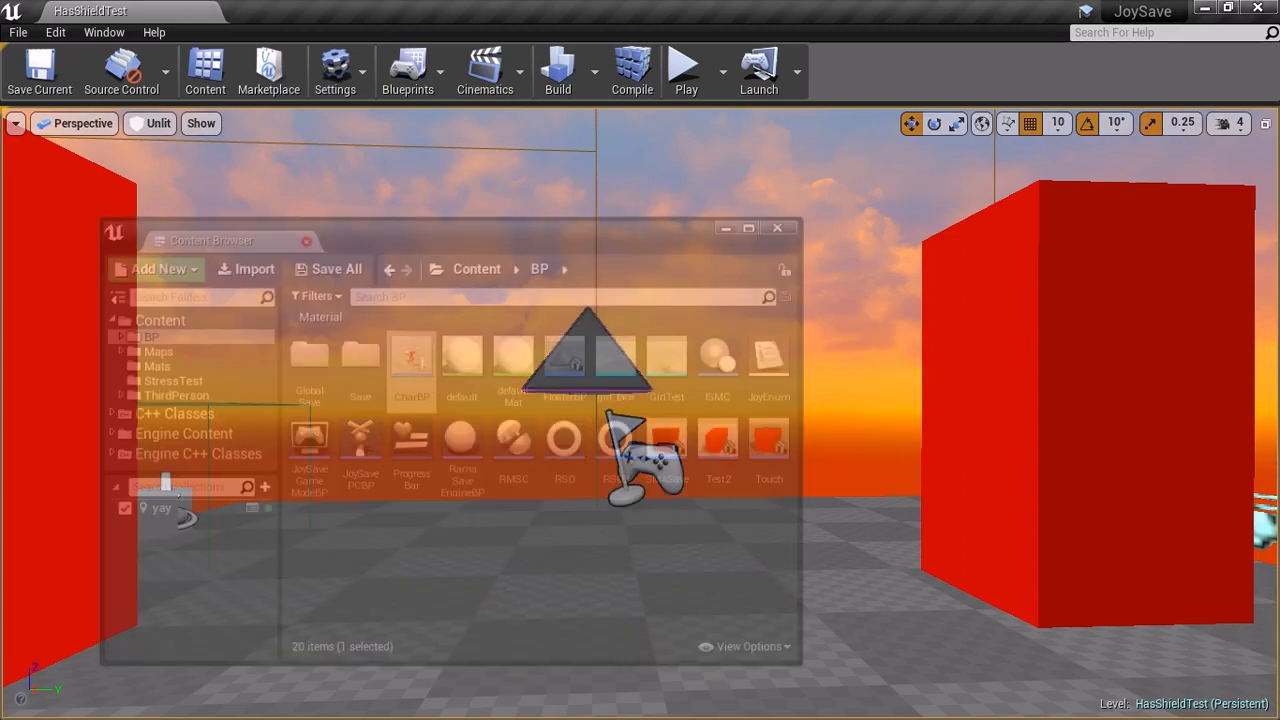
pyautogui.click(686, 70)
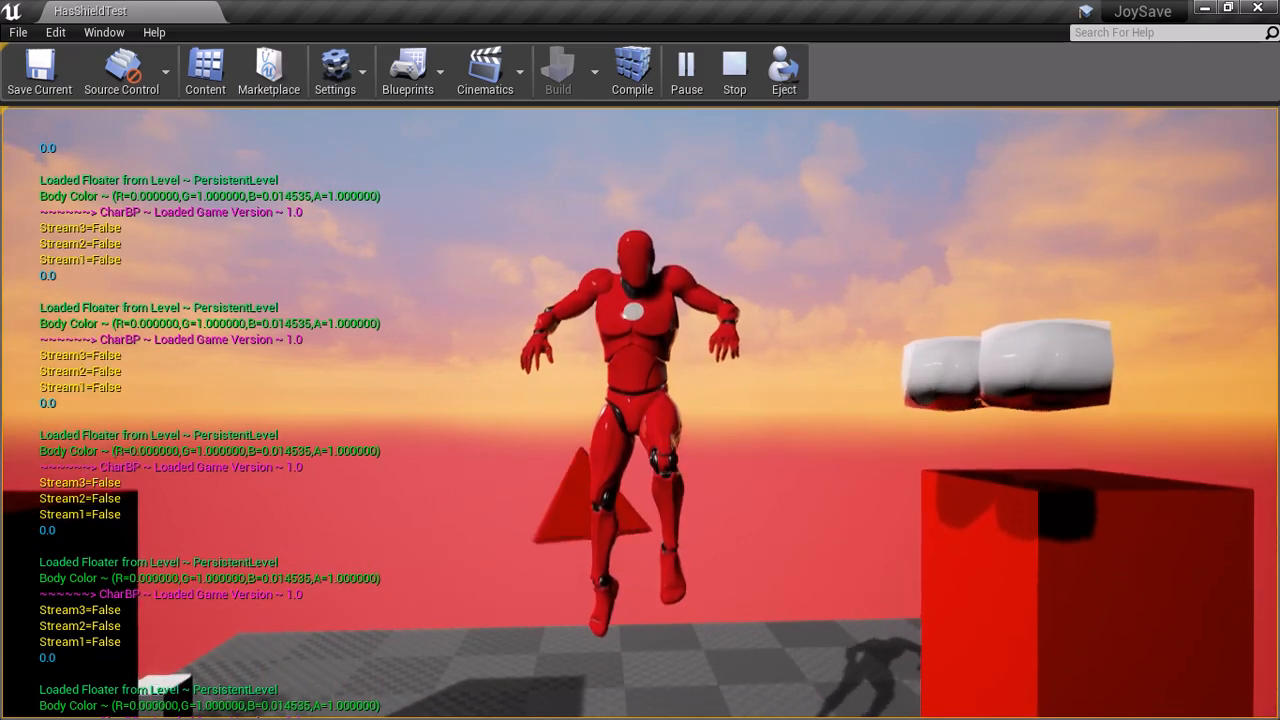
pyautogui.click(732, 72)
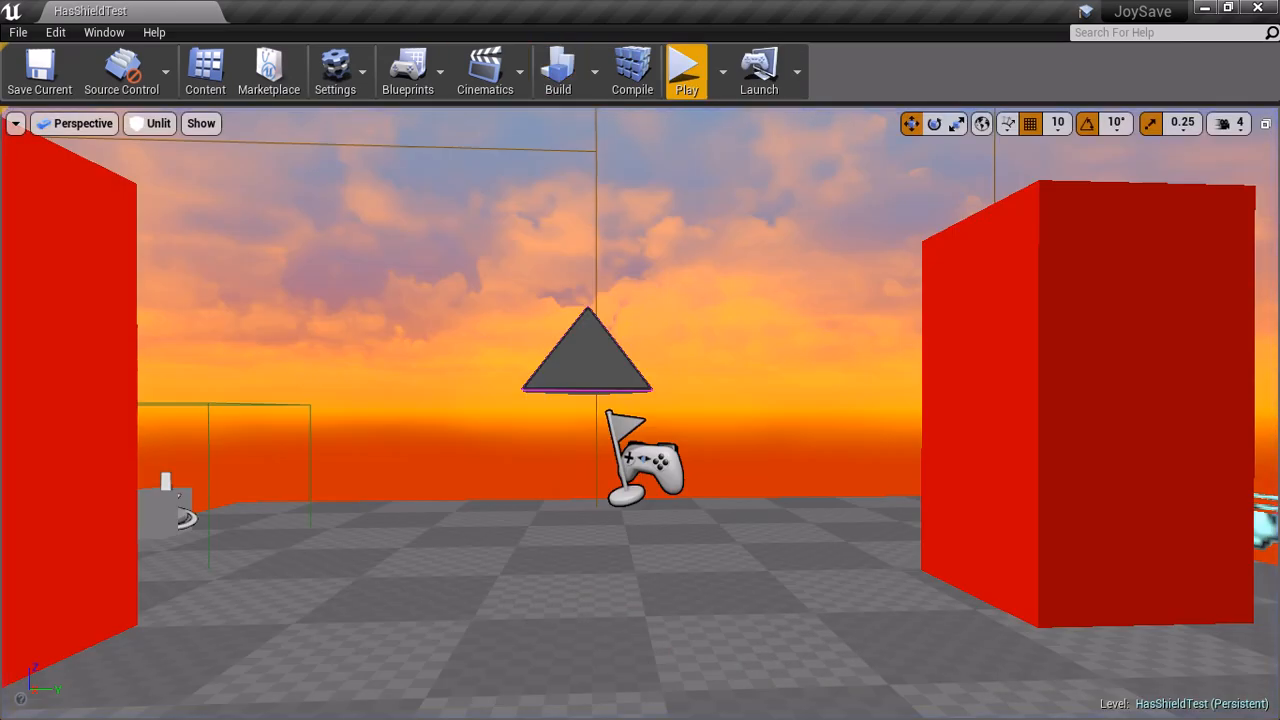
# Reopen CharBP from the Content Browser and play the level, where Body Color now loads red.
pyautogui.click(204, 62)
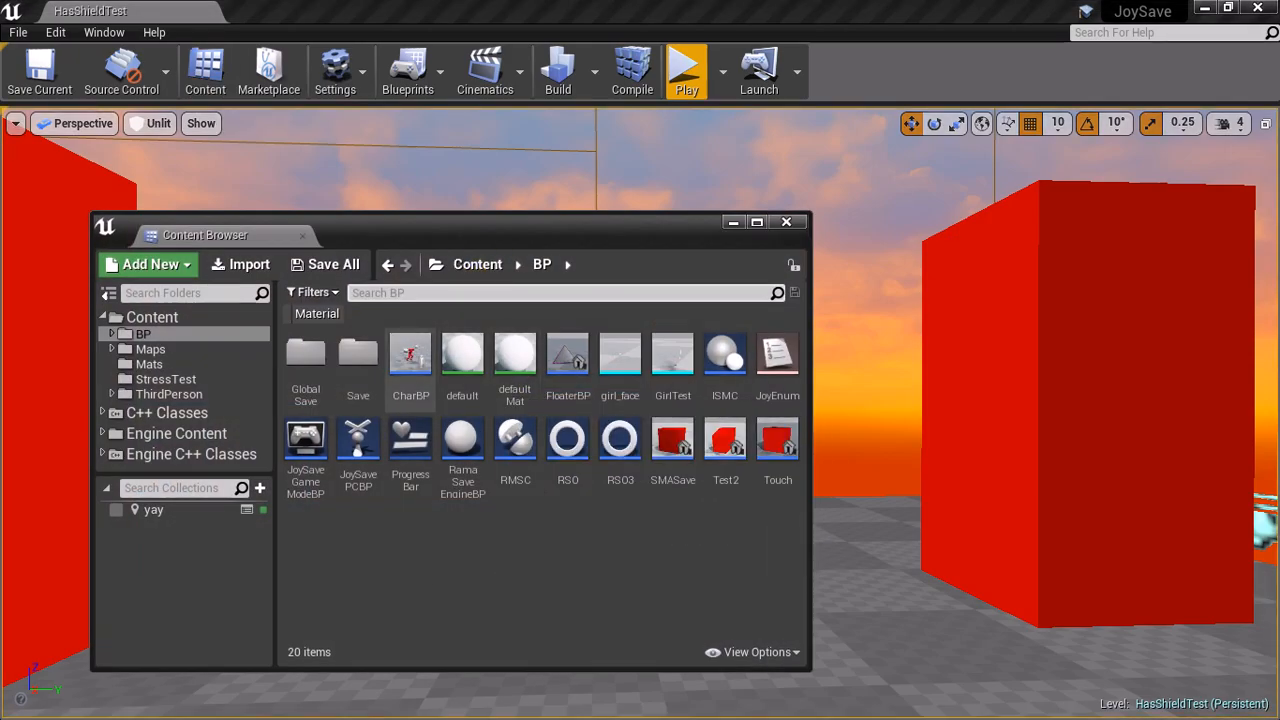
pyautogui.doubleClick(410, 354)
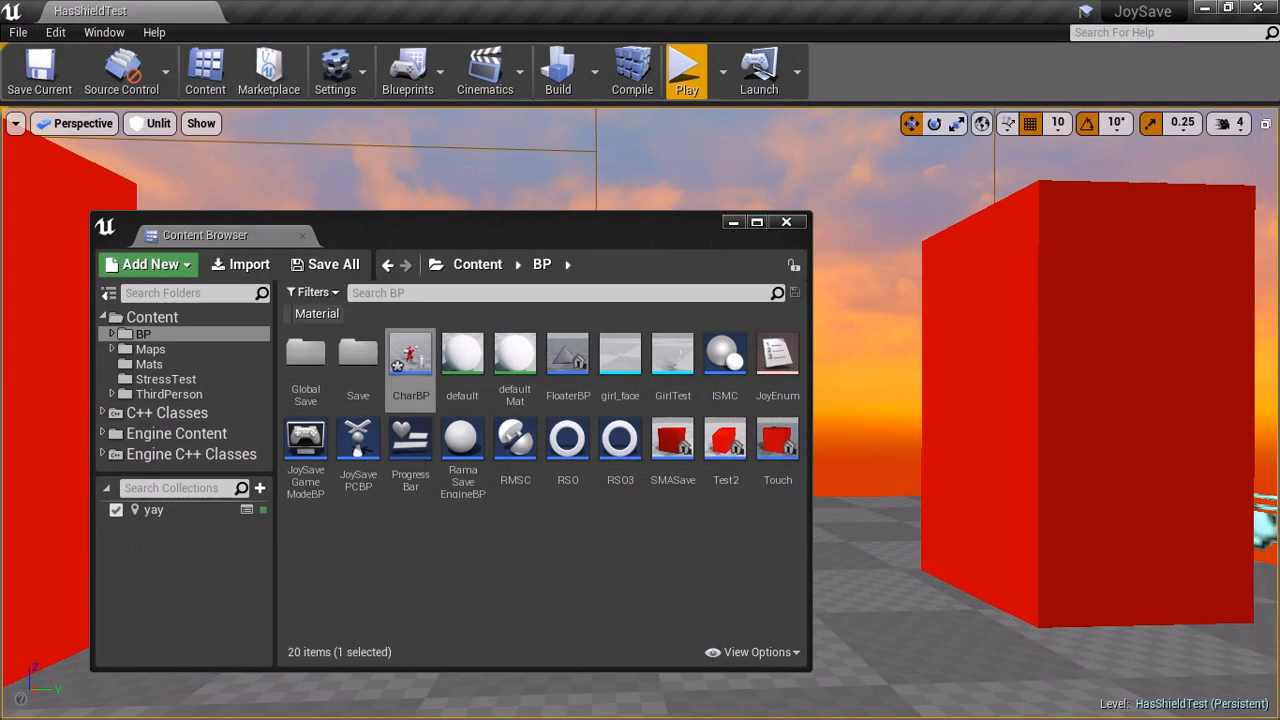
pyautogui.click(686, 64)
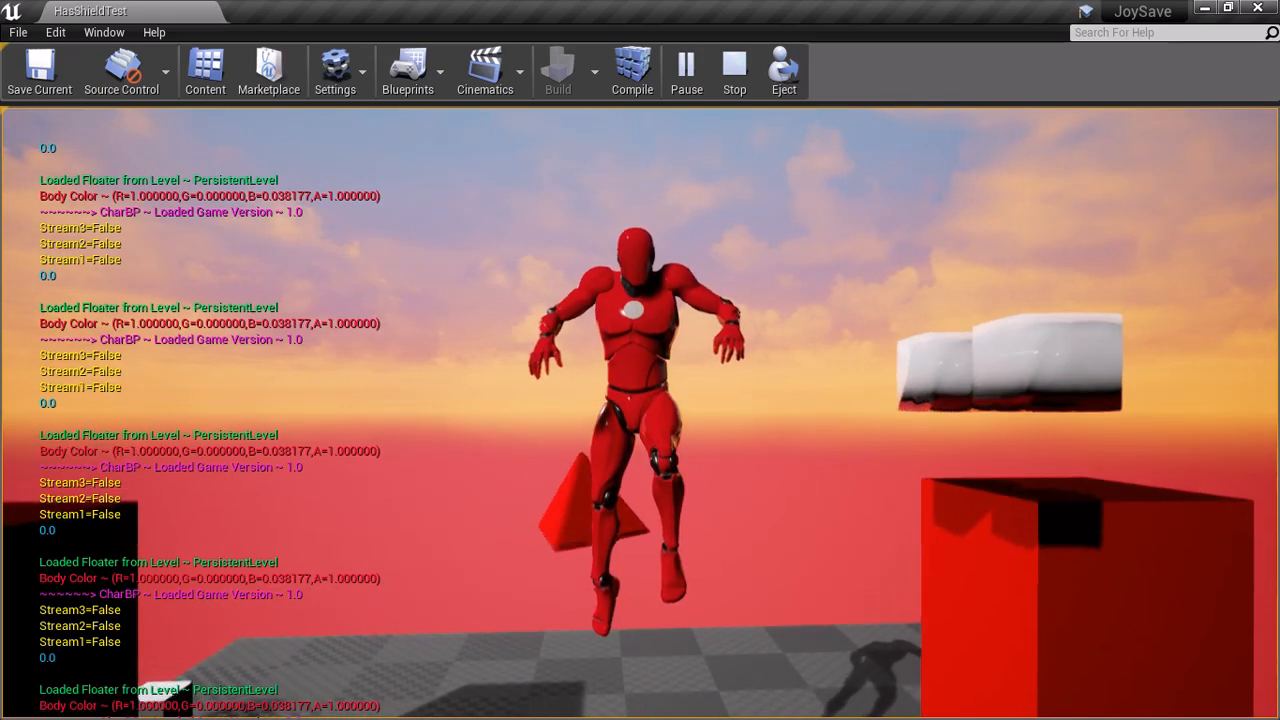
# Show the Output Log and scroll to the RamaSave warning about a property missing from the class.
pyautogui.click(22, 700)
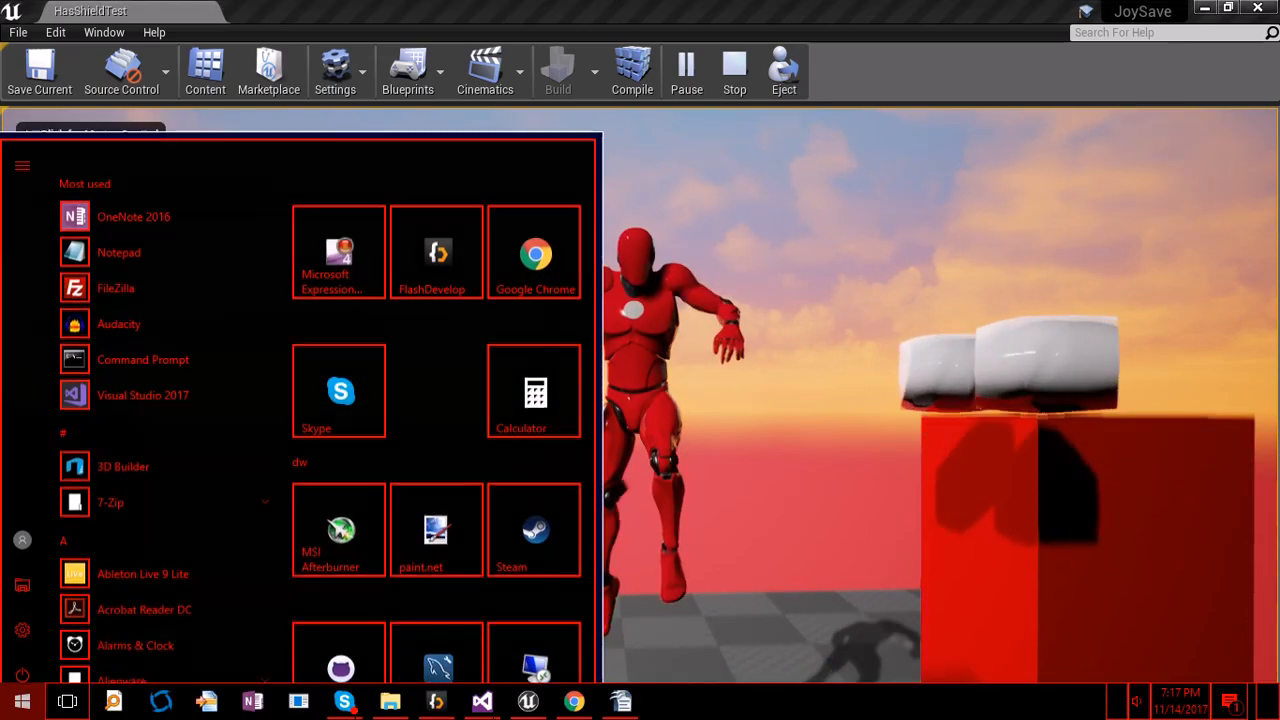
pyautogui.click(104, 32)
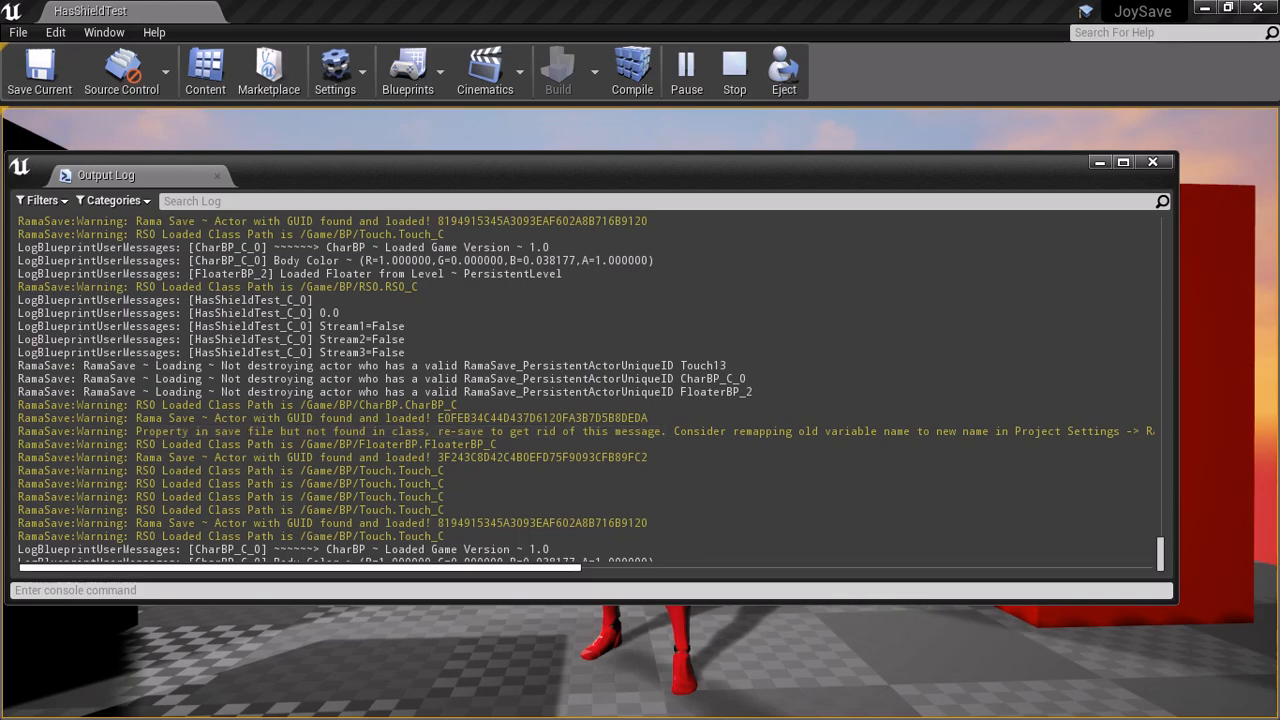
pyautogui.hscroll(3)
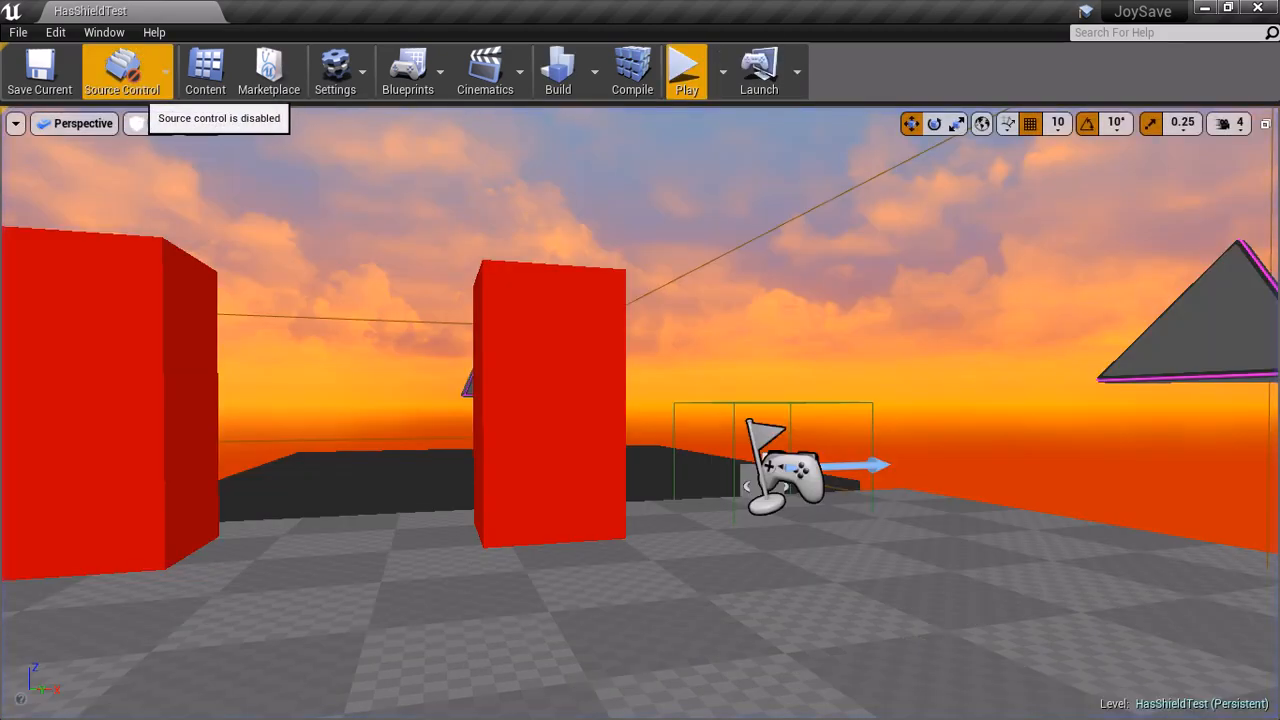
# Add a Remapped Variables entry in Rama Save System settings pointing BodyColor at the renamed variable.
pyautogui.click(104, 32)
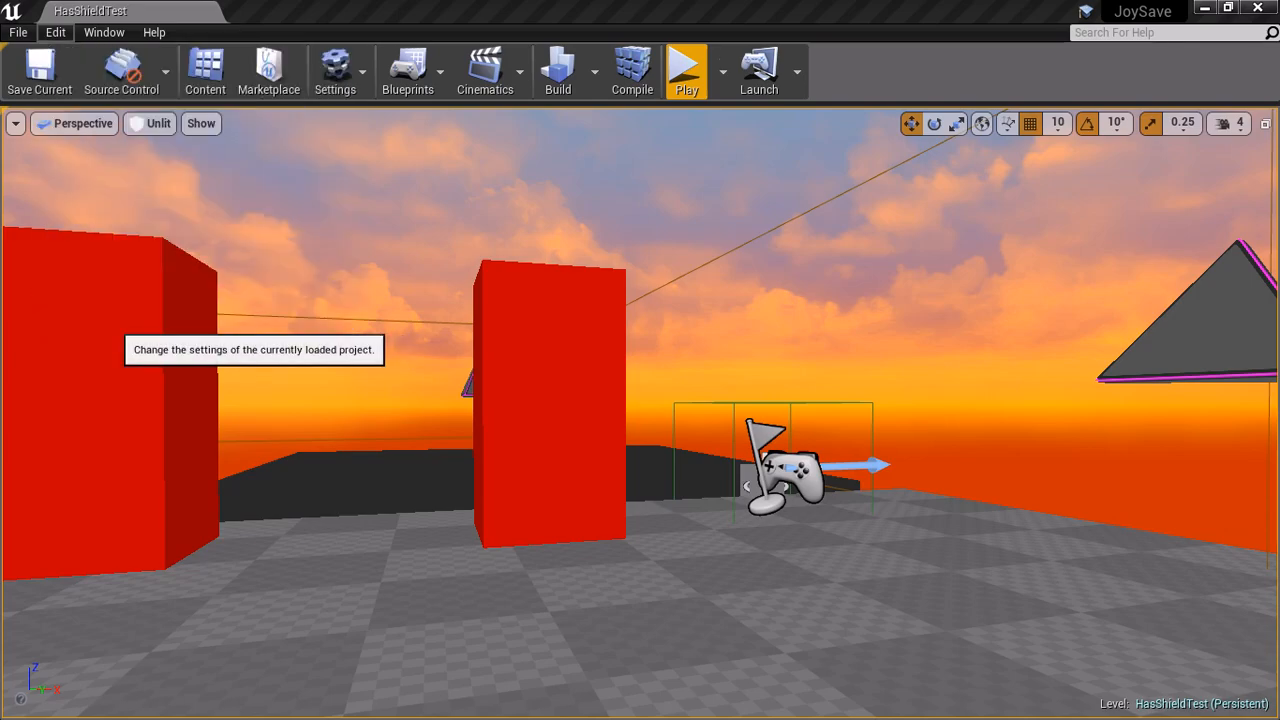
pyautogui.click(336, 70)
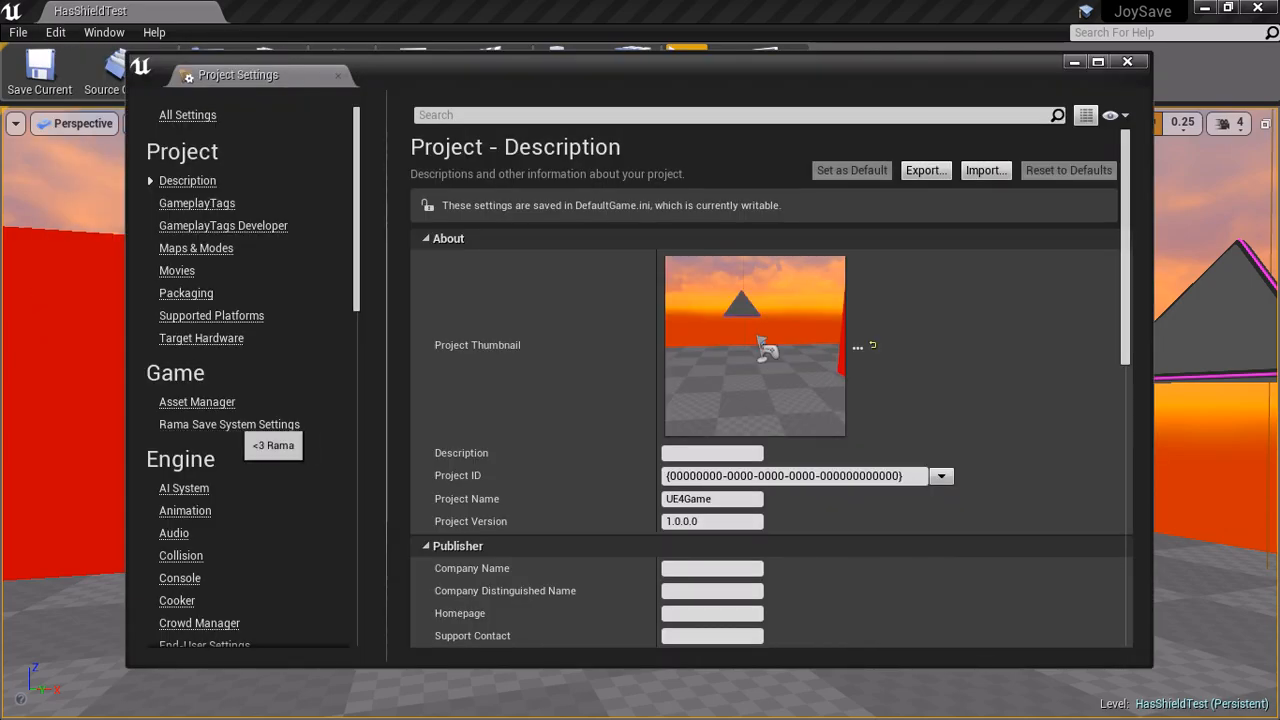
pyautogui.click(228, 424)
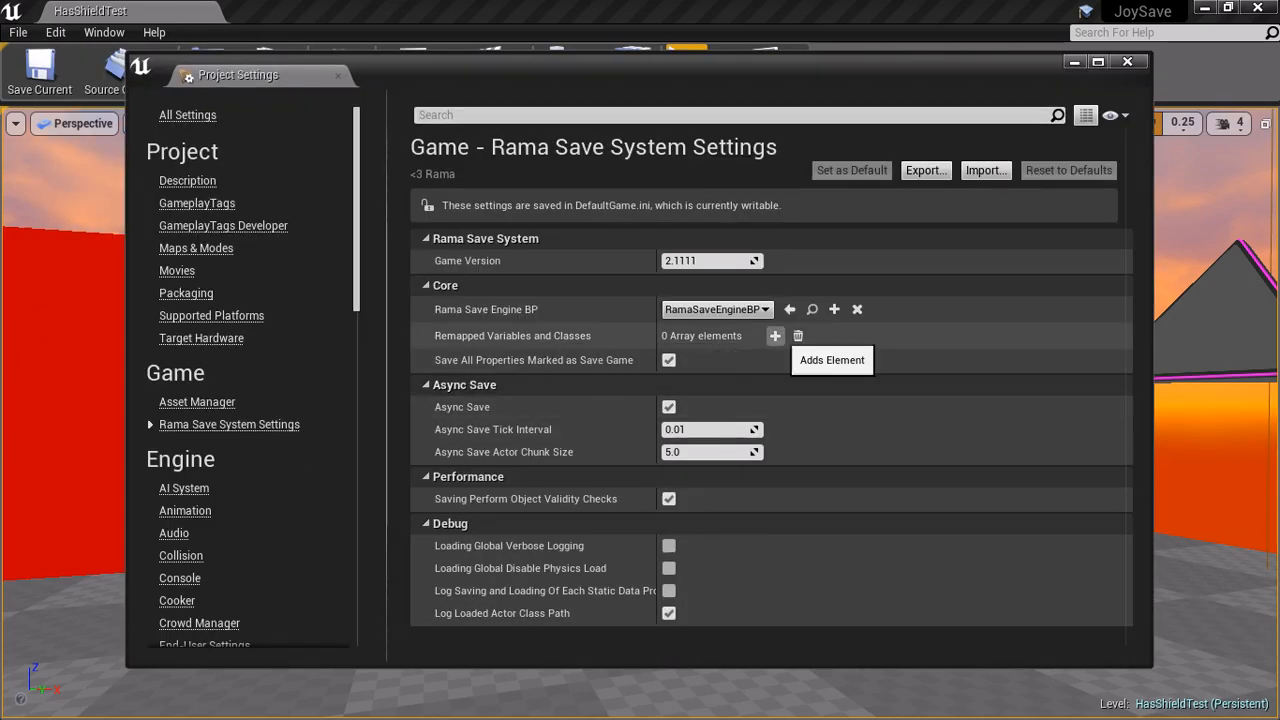
pyautogui.click(774, 336)
pyautogui.write('BodyColor')
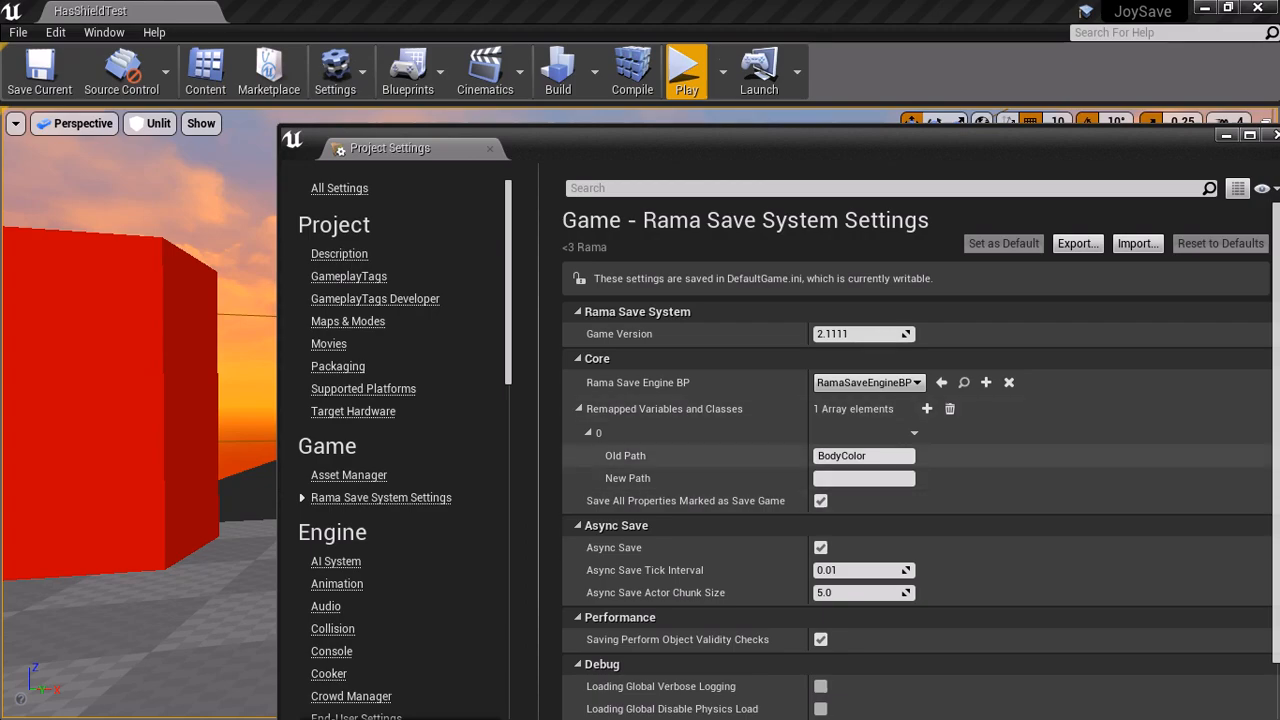
pyautogui.moveTo(664, 408)
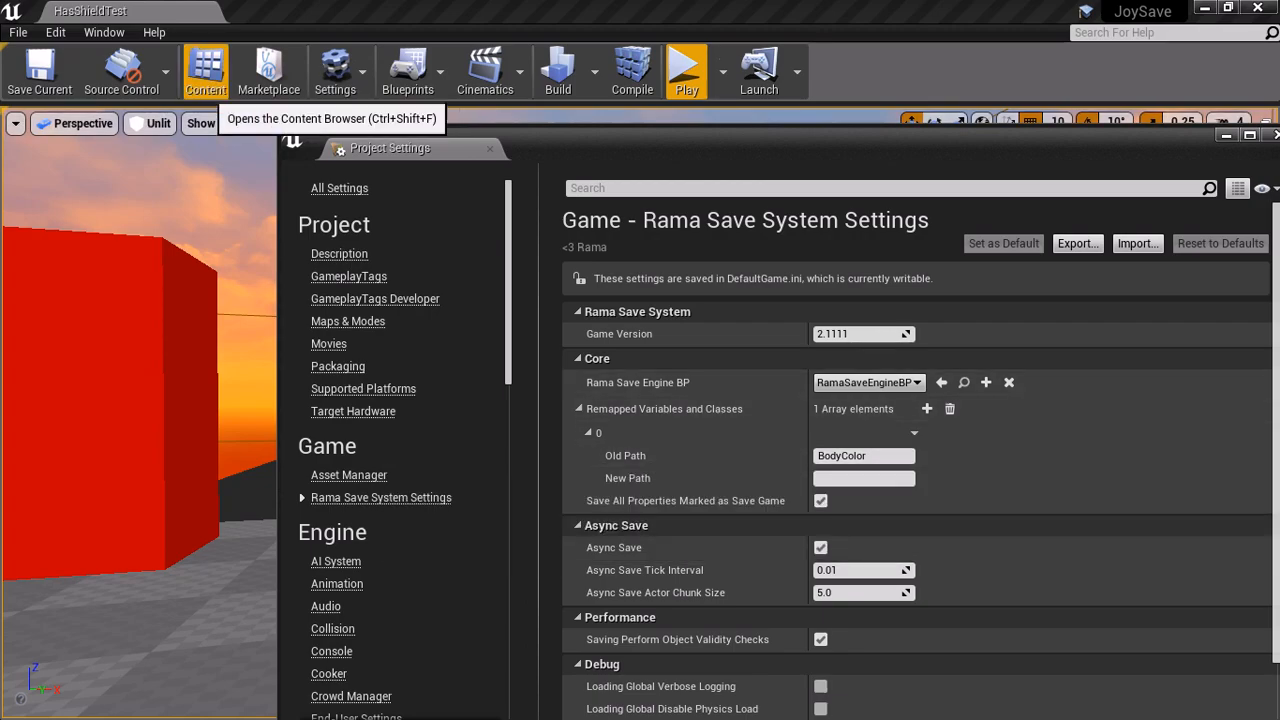
# Check the renamed BodyColorUTTERLYIMPORTANTBUTRENAMED variable inside the CharBP blueprint.
pyautogui.click(204, 70)
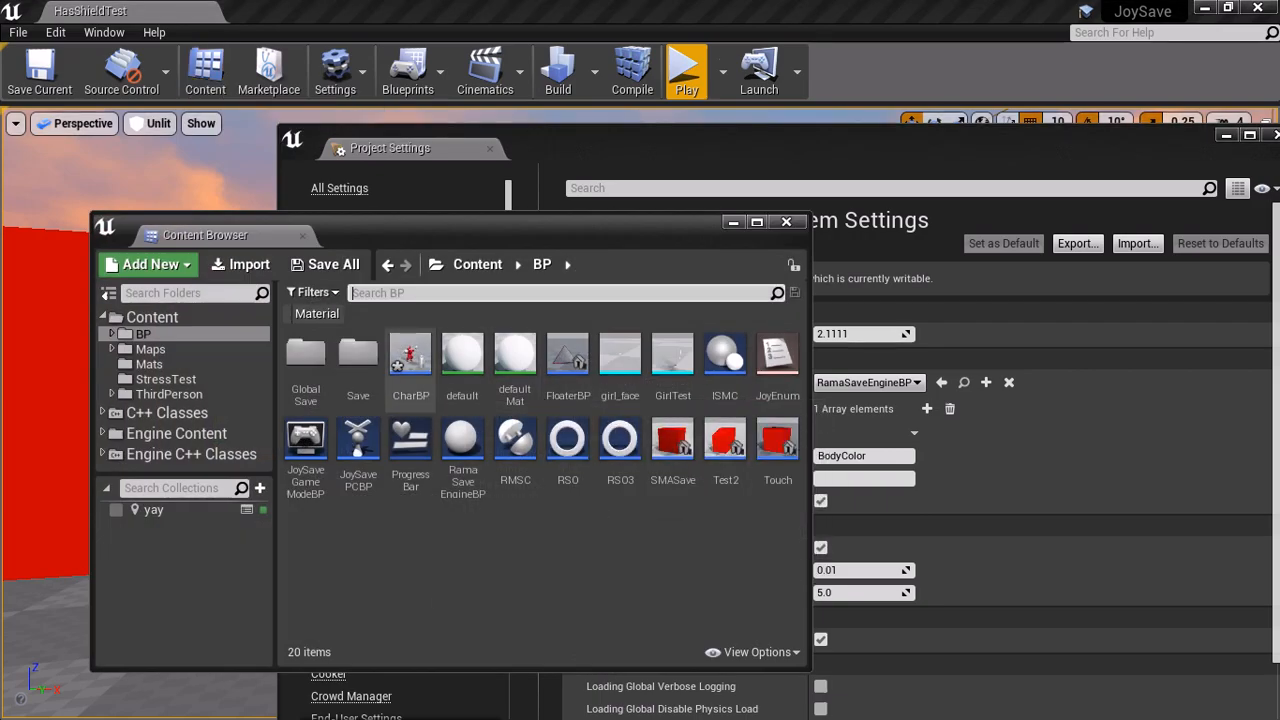
pyautogui.doubleClick(410, 356)
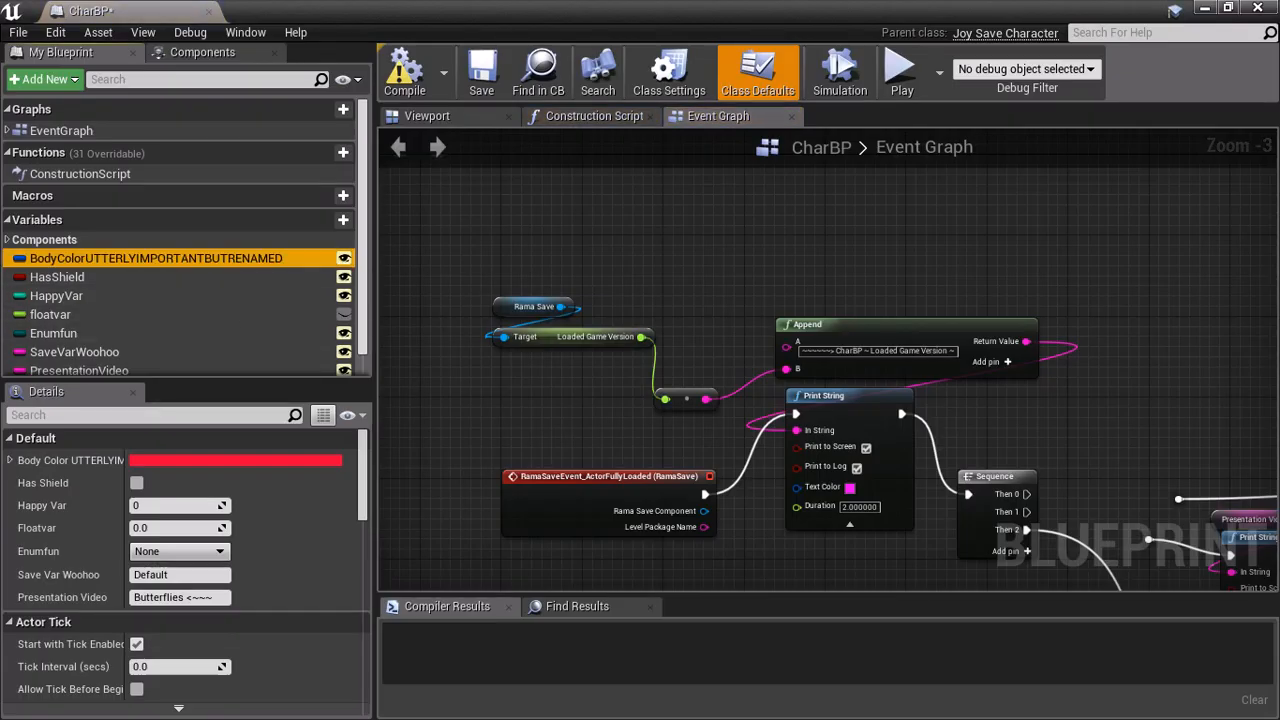
pyautogui.click(156, 258)
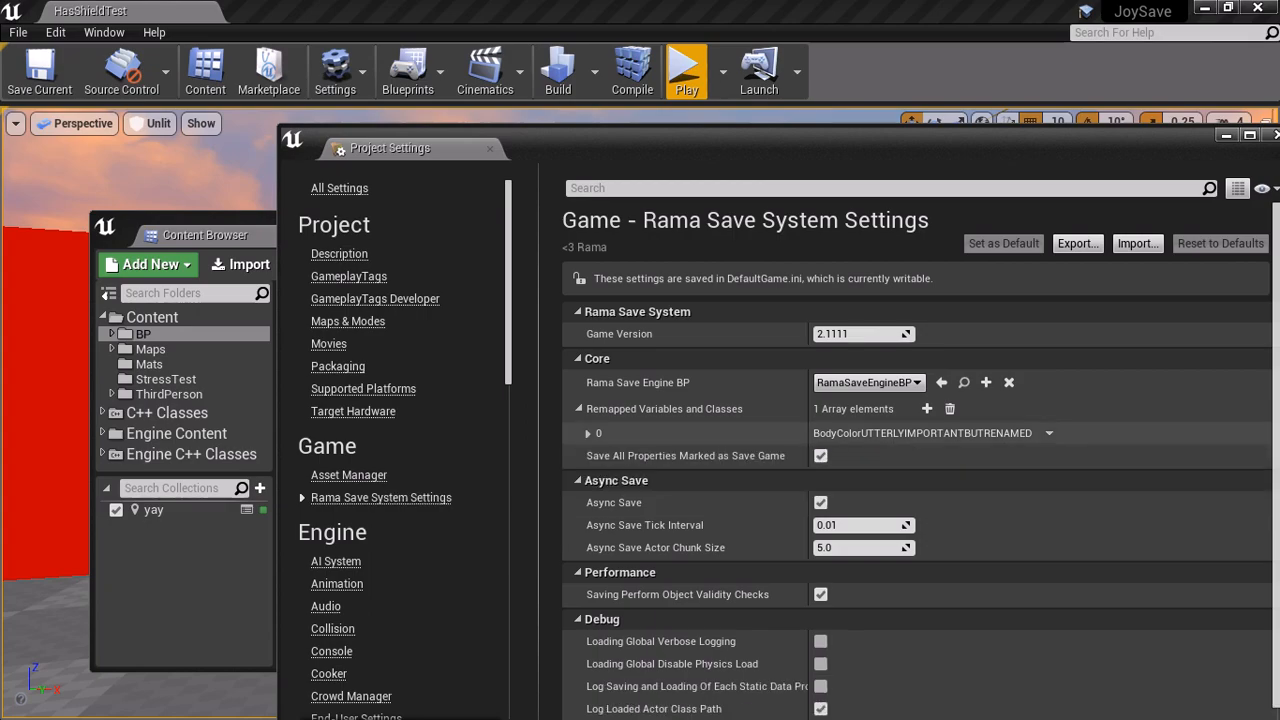
pyautogui.moveTo(664, 408)
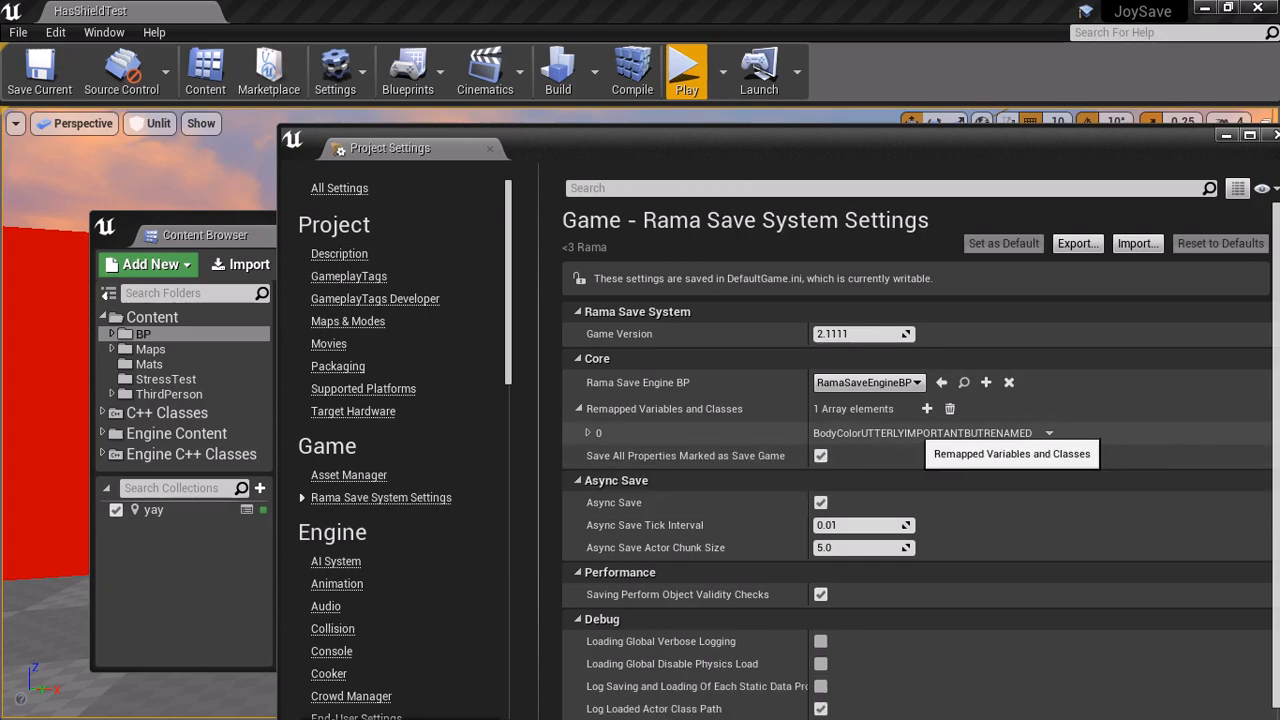
# Add a trial second remap entry with path 'newapth', then delete it again.
pyautogui.click(926, 408)
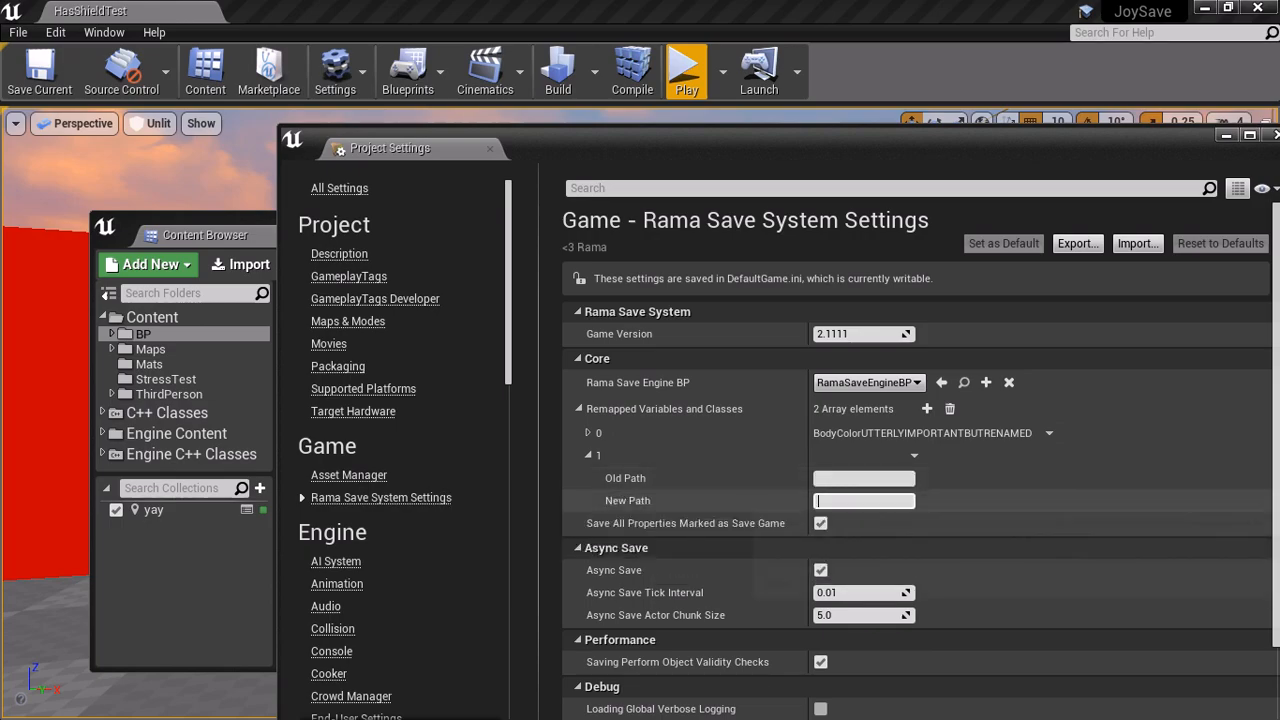
pyautogui.write('newapth')
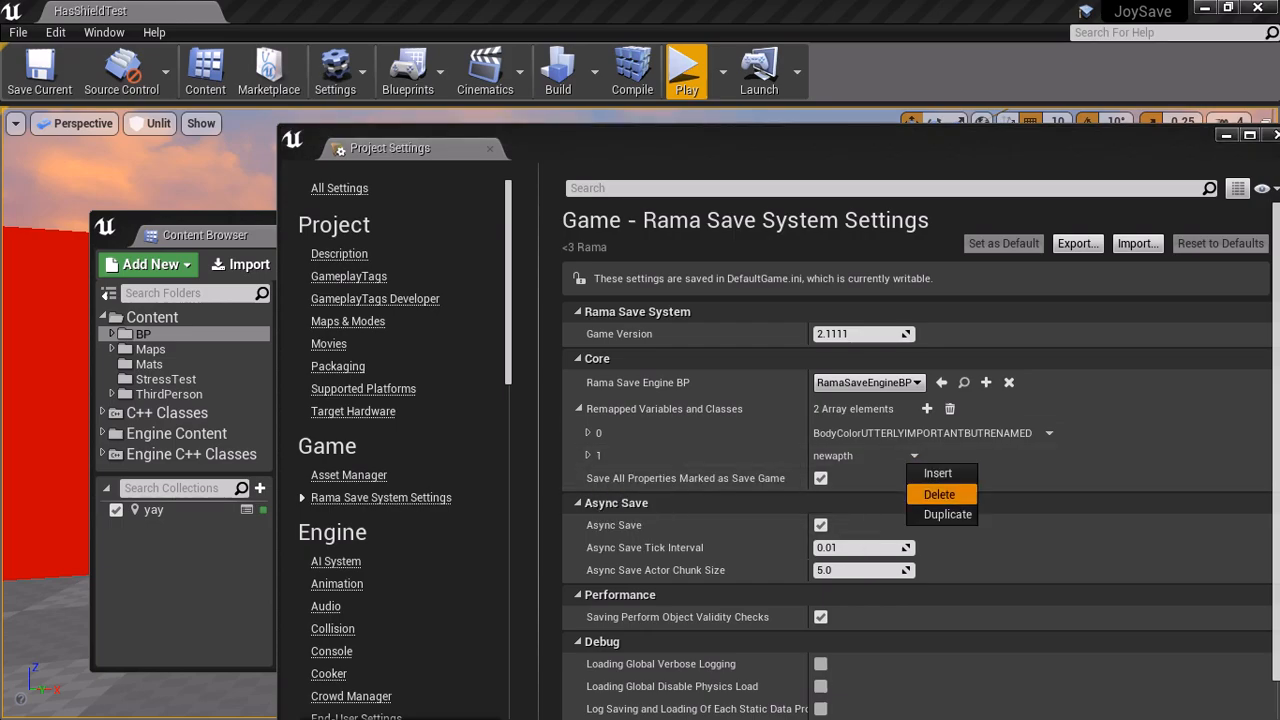
pyautogui.click(938, 494)
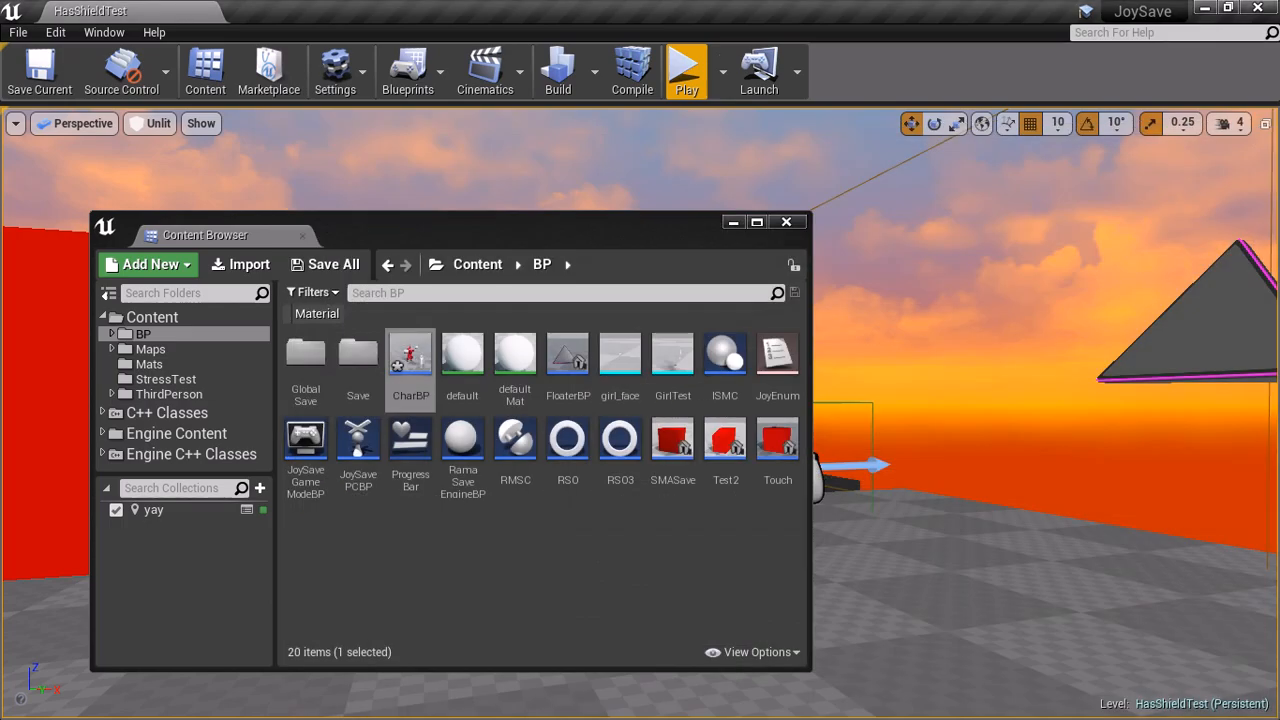
# Play the level, confirm the Output Log reports the loaded body colour and game version, then exit play.
pyautogui.click(332, 264)
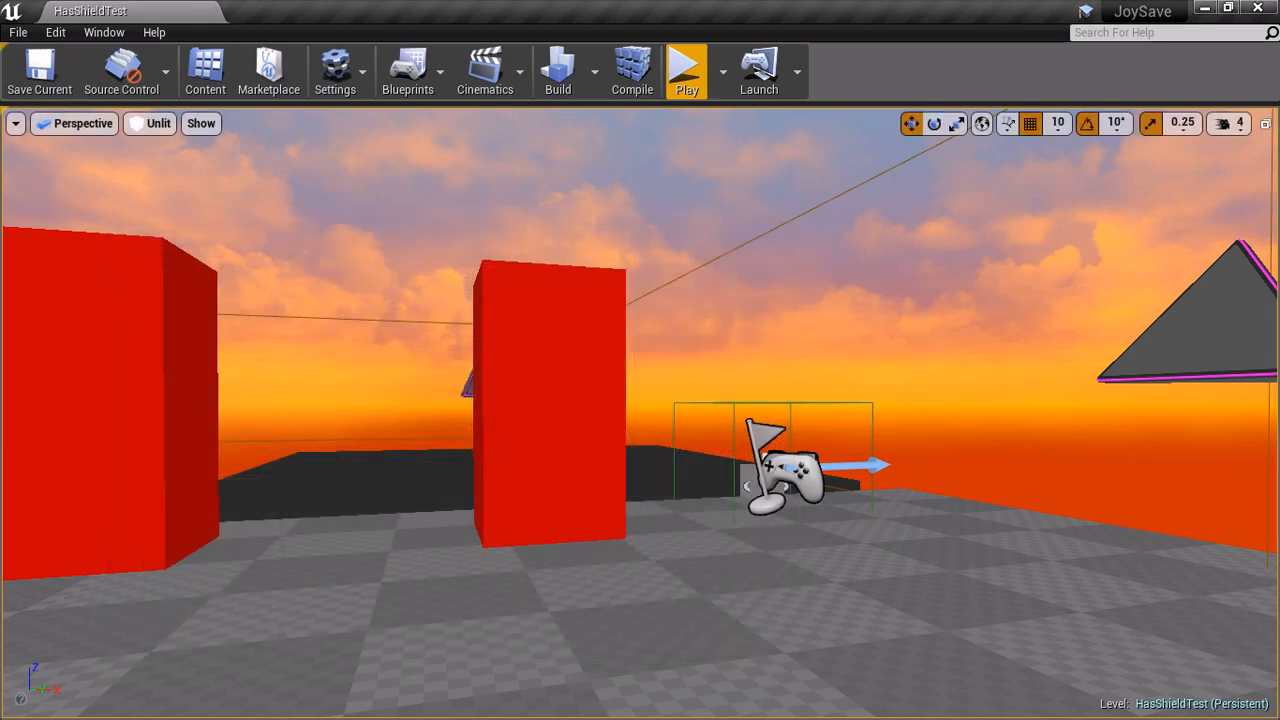
pyautogui.click(684, 68)
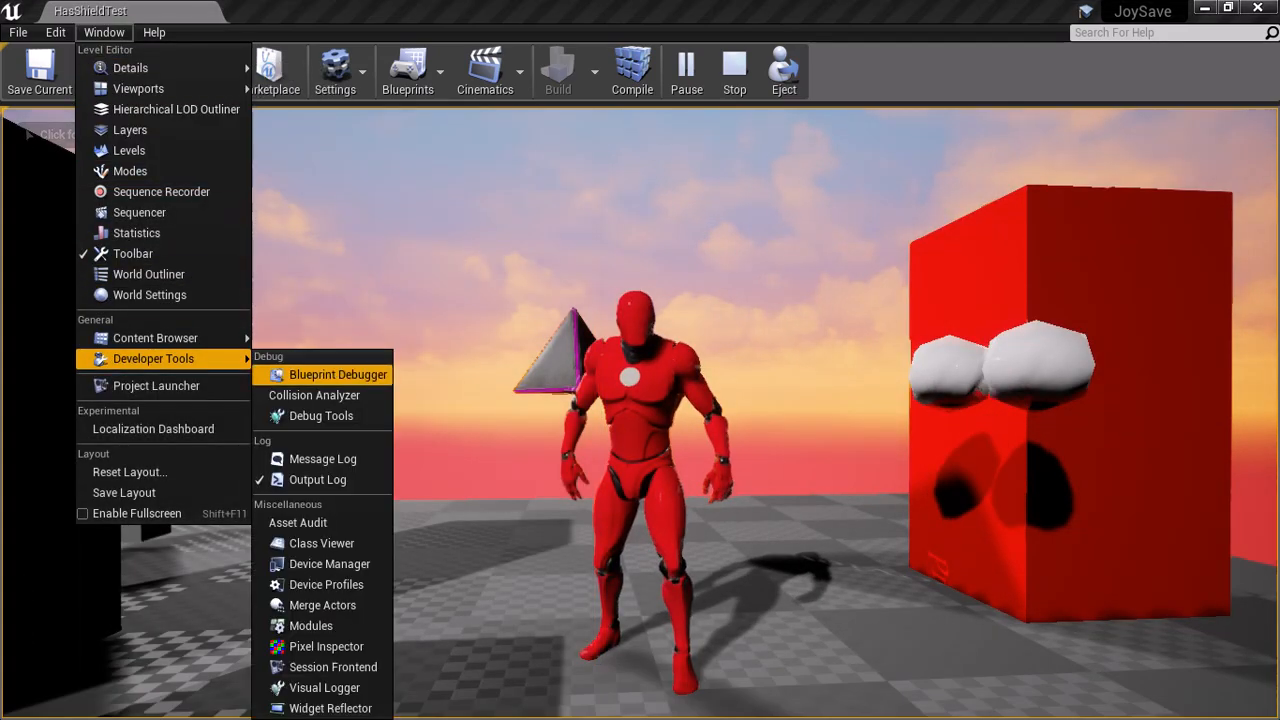
pyautogui.click(316, 480)
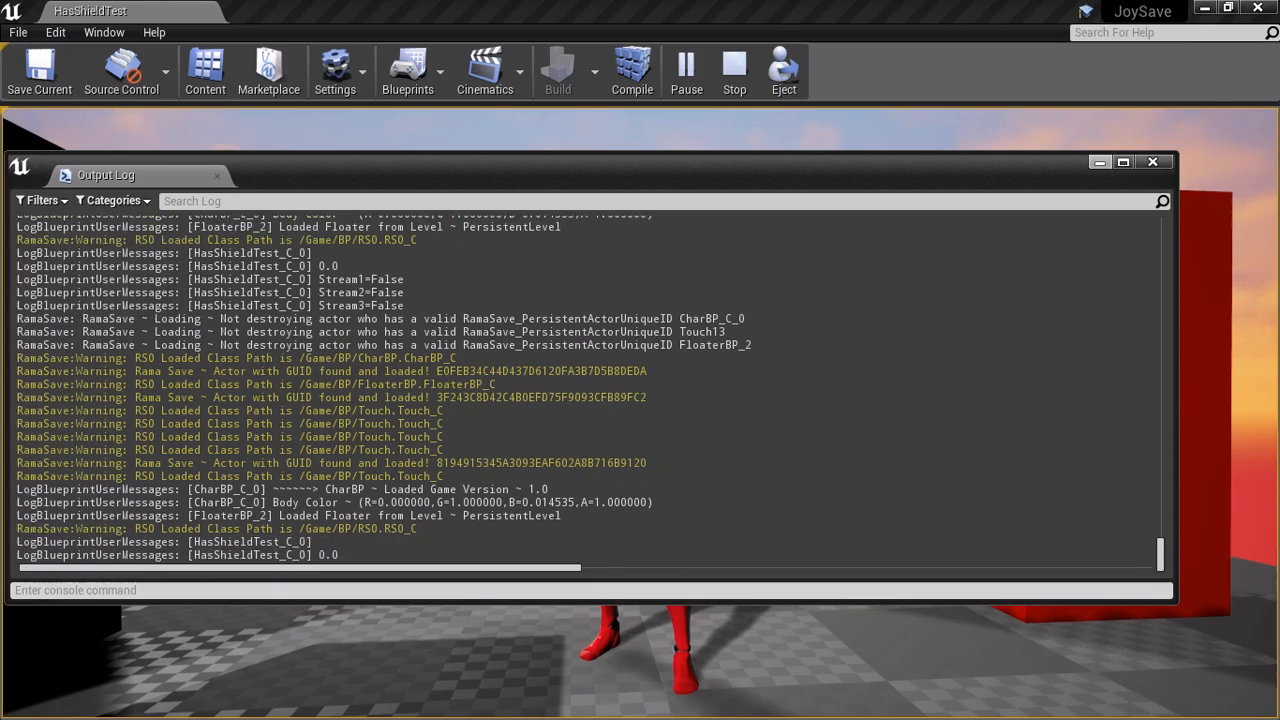
pyautogui.click(1152, 160)
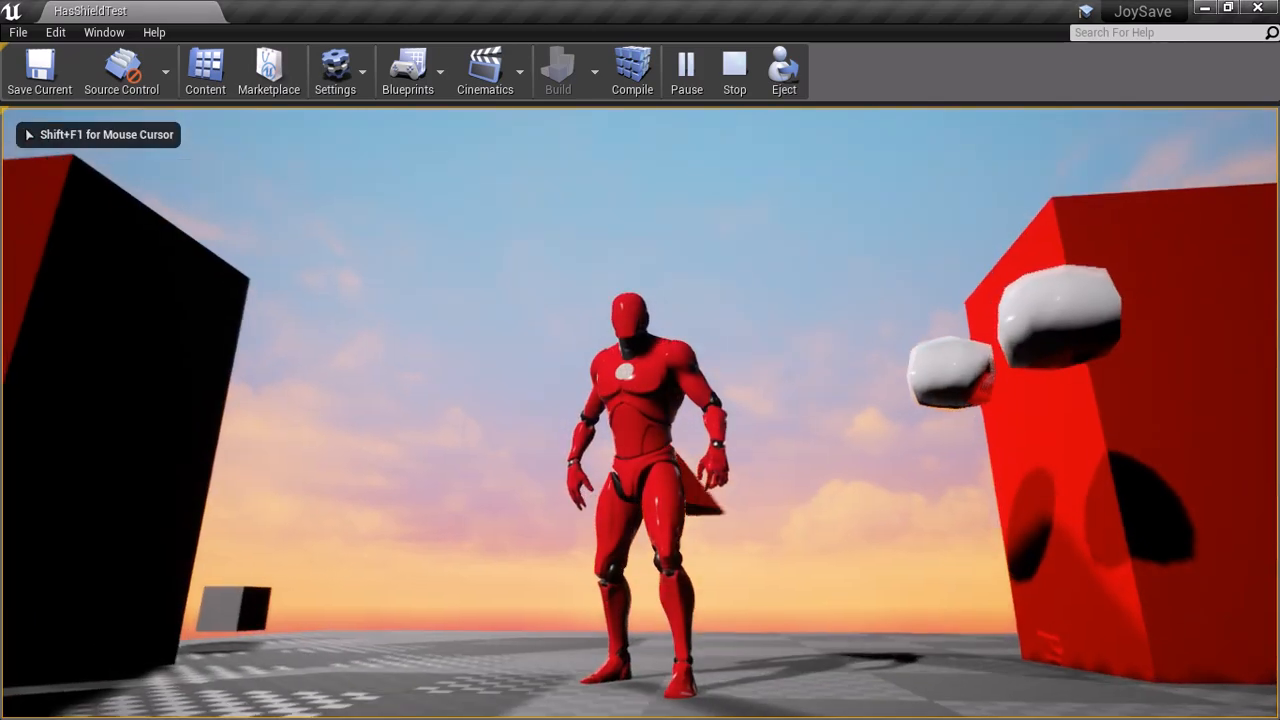
pyautogui.write('exit')
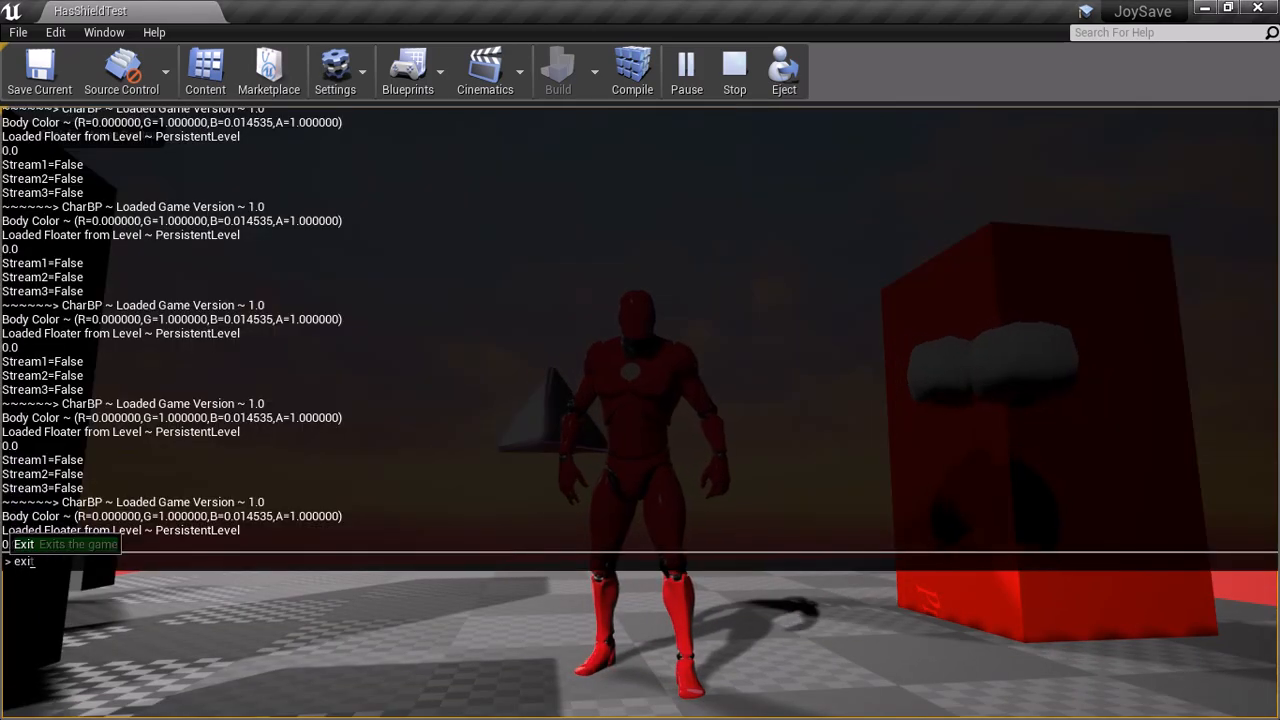
pyautogui.click(104, 32)
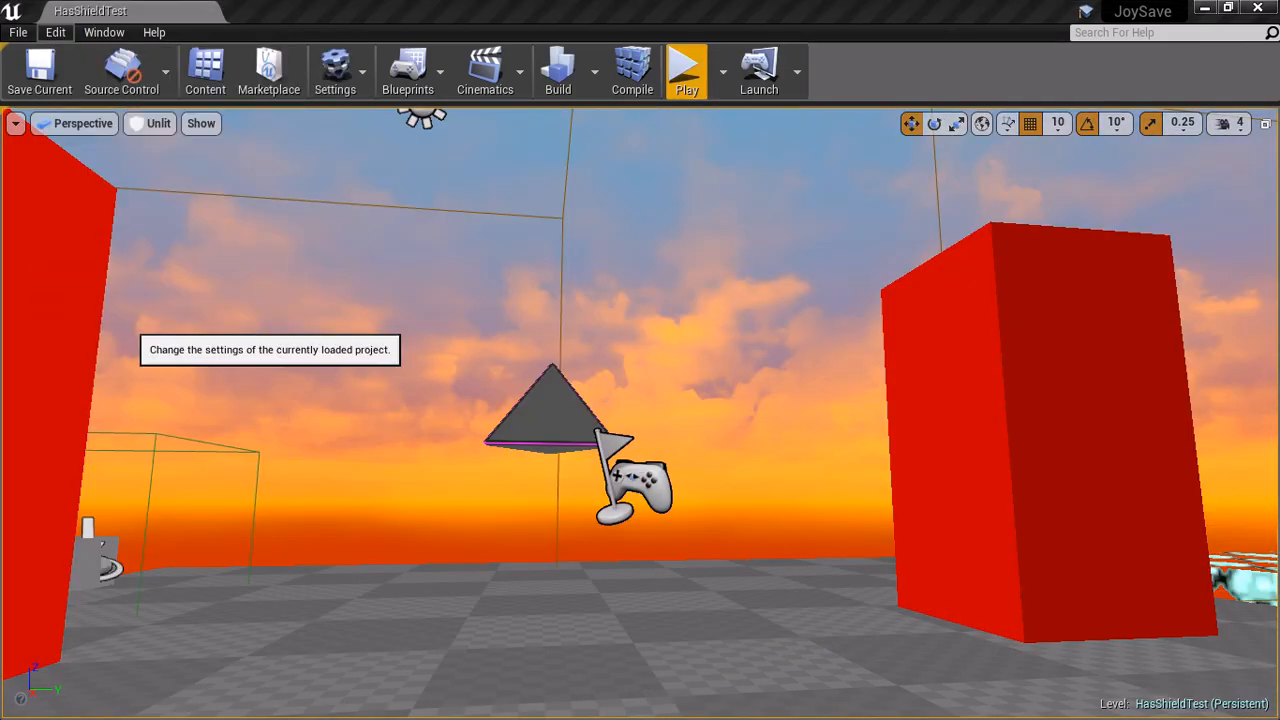
# Show the Rama Save System Settings page in Project Settings.
pyautogui.click(336, 70)
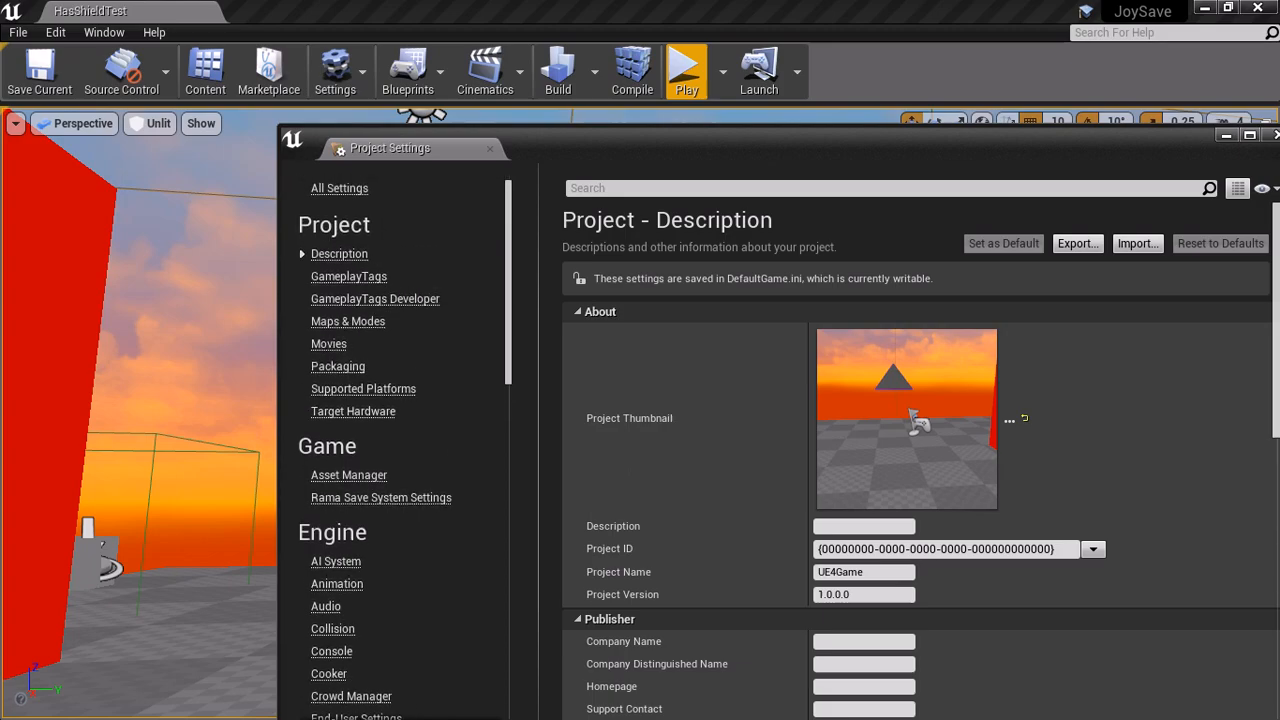
pyautogui.scroll(-3)
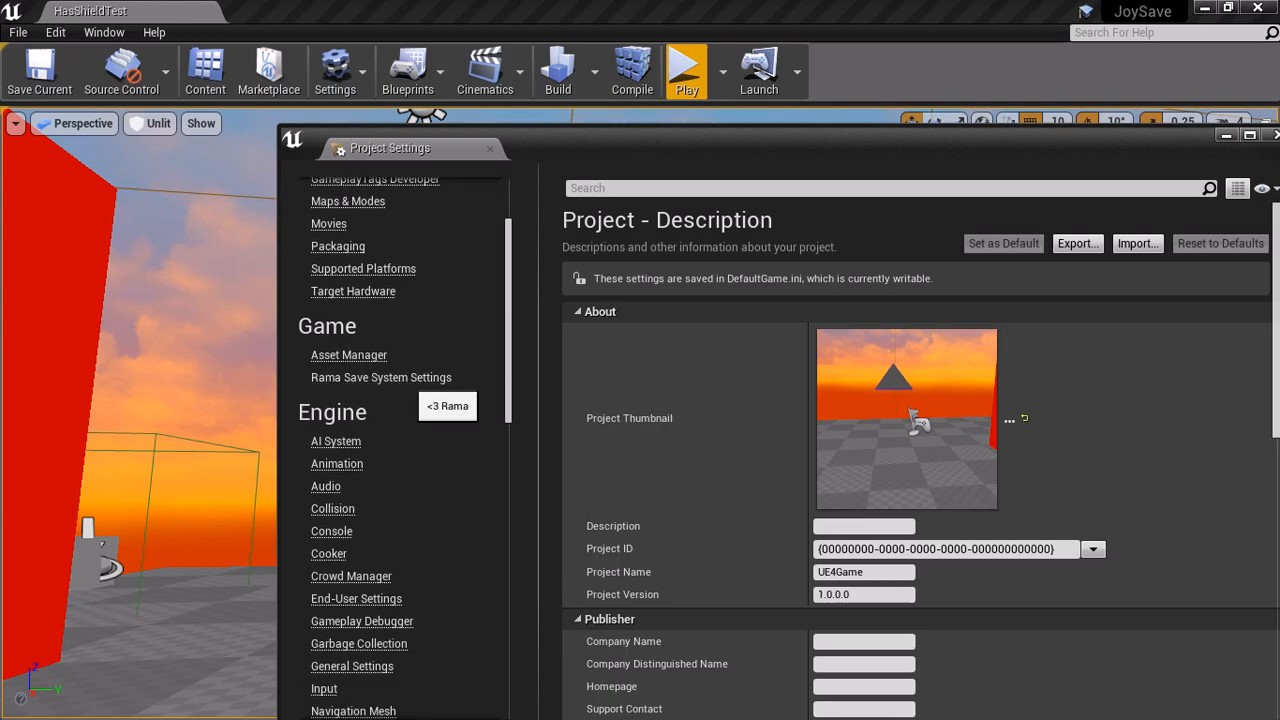
pyautogui.click(380, 376)
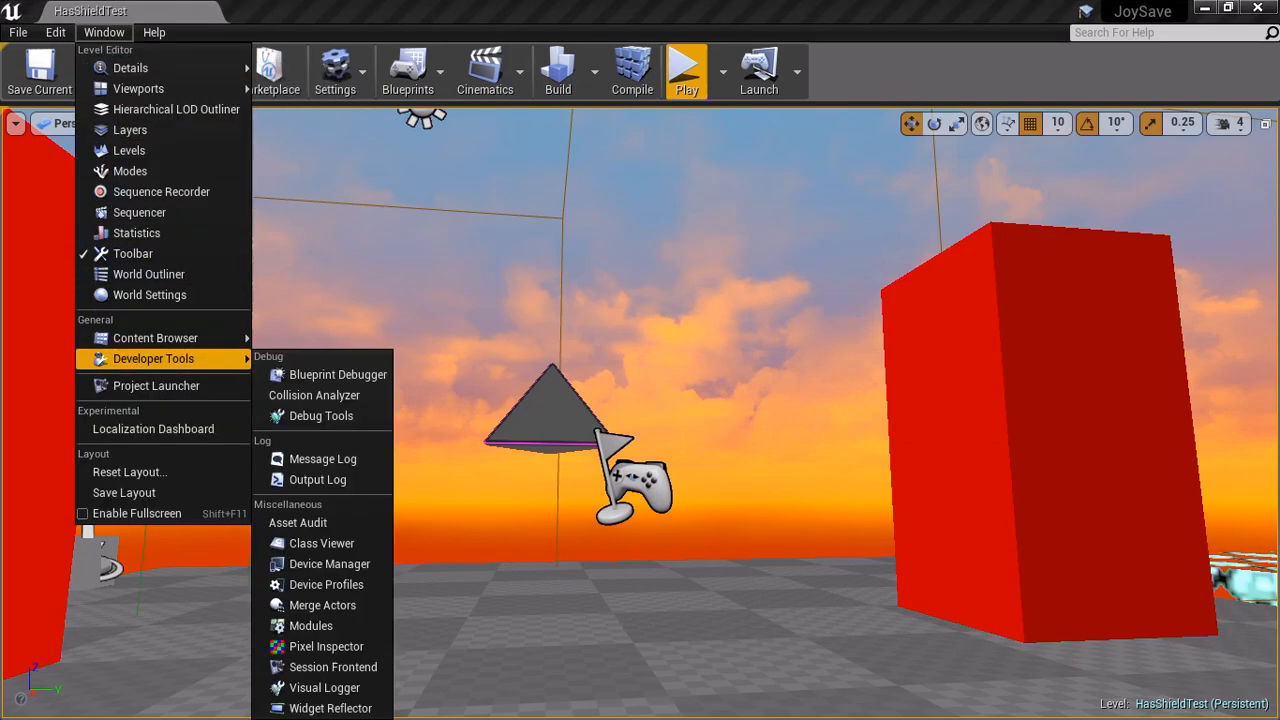
# Review the Rama Save loaded values in the Output Log, then close it and Project Settings.
pyautogui.click(318, 480)
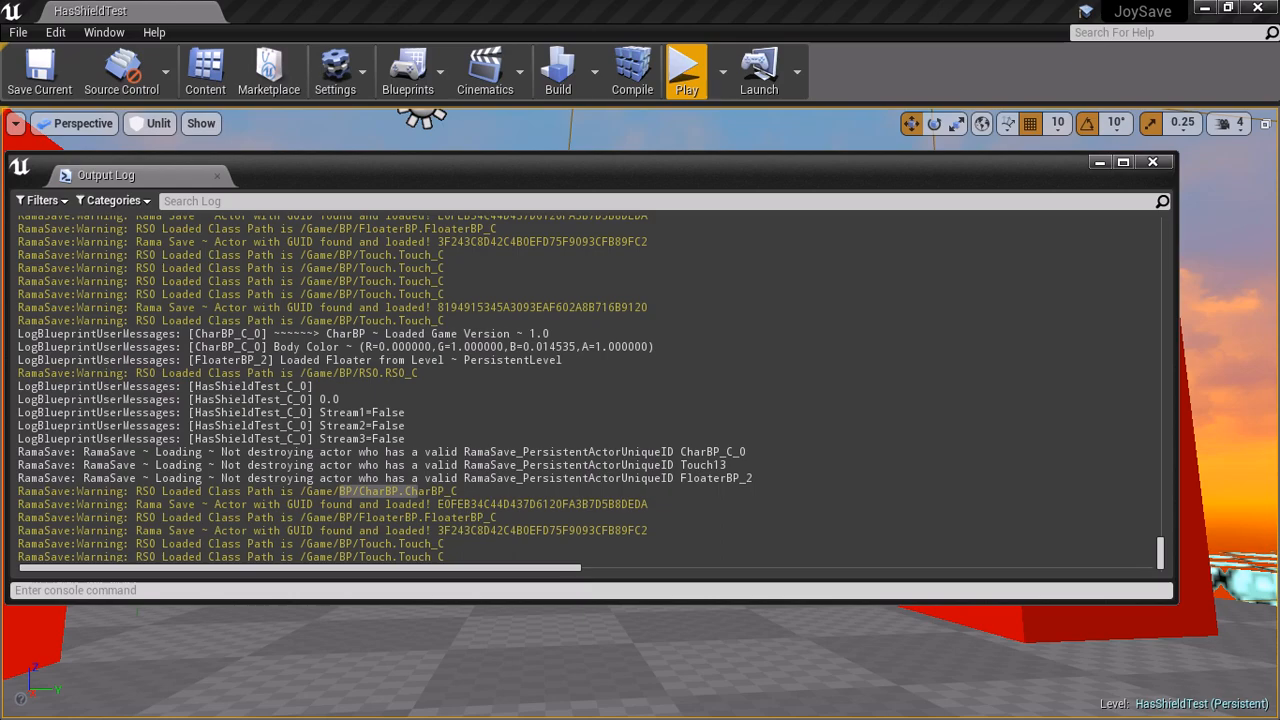
pyautogui.click(1152, 160)
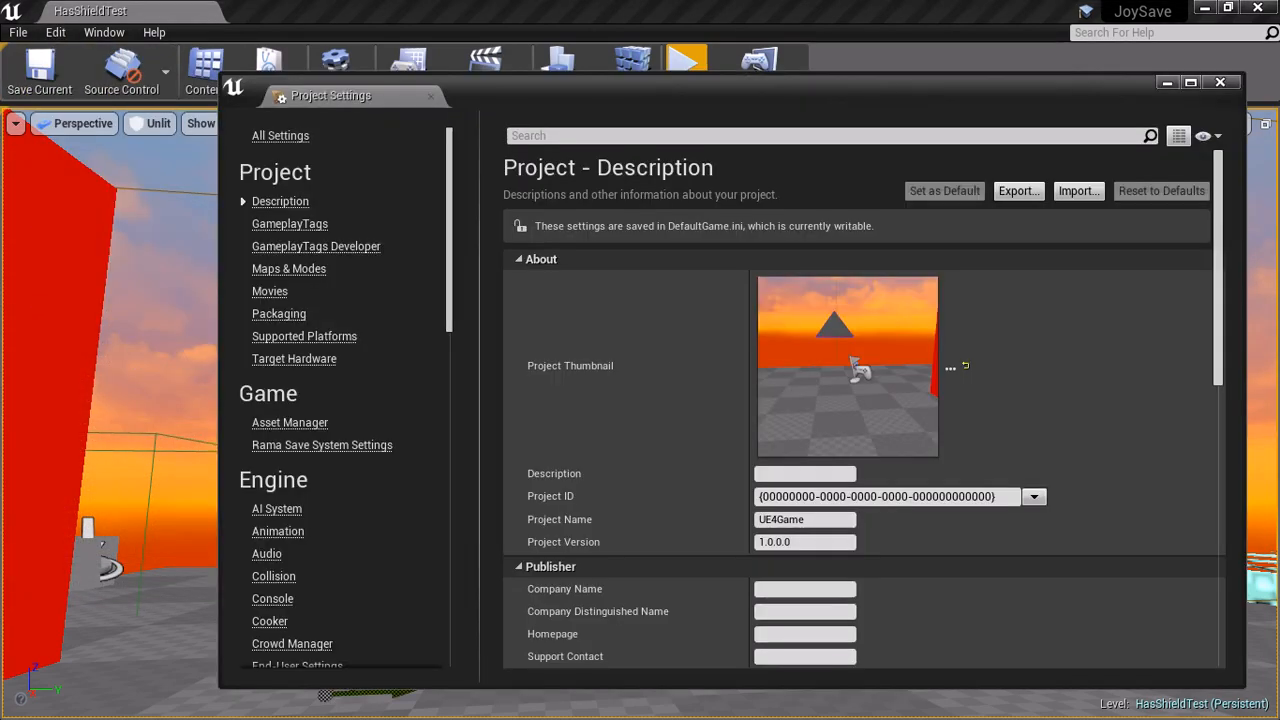
pyautogui.click(320, 444)
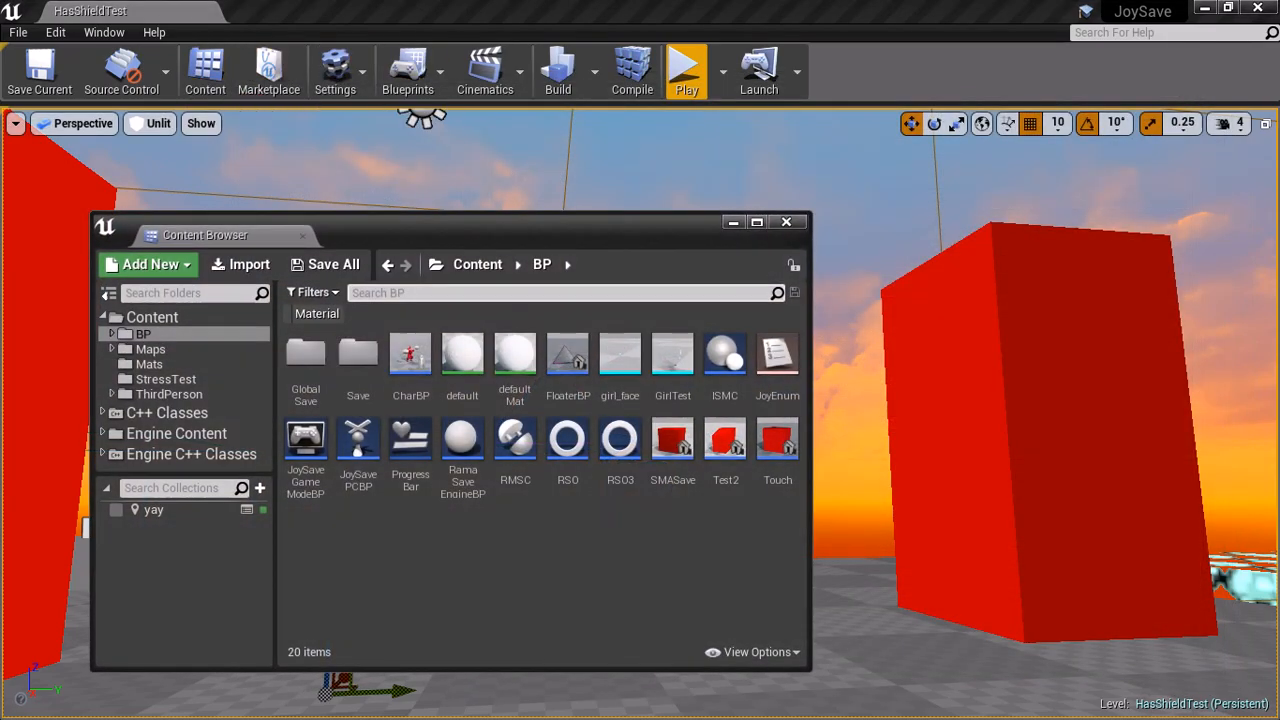
# In CharBP, select the RamaSave component from the Components list.
pyautogui.doubleClick(410, 356)
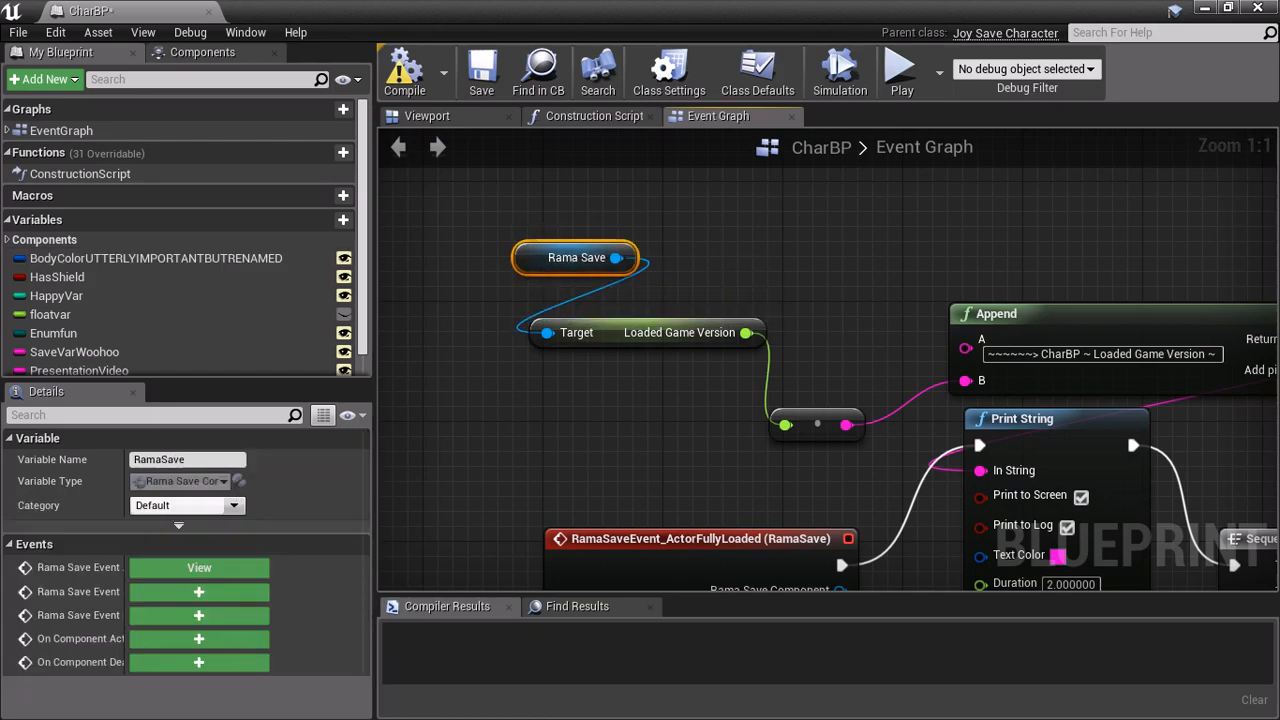
pyautogui.click(202, 52)
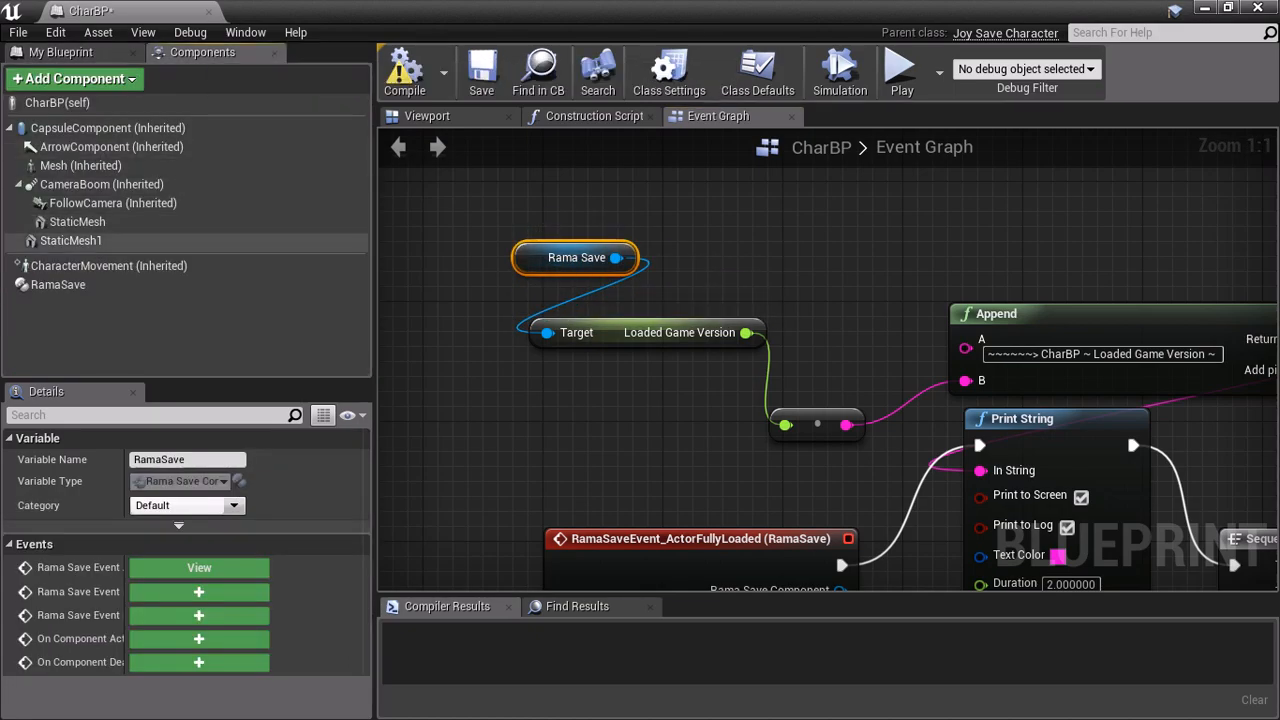
pyautogui.click(56, 284)
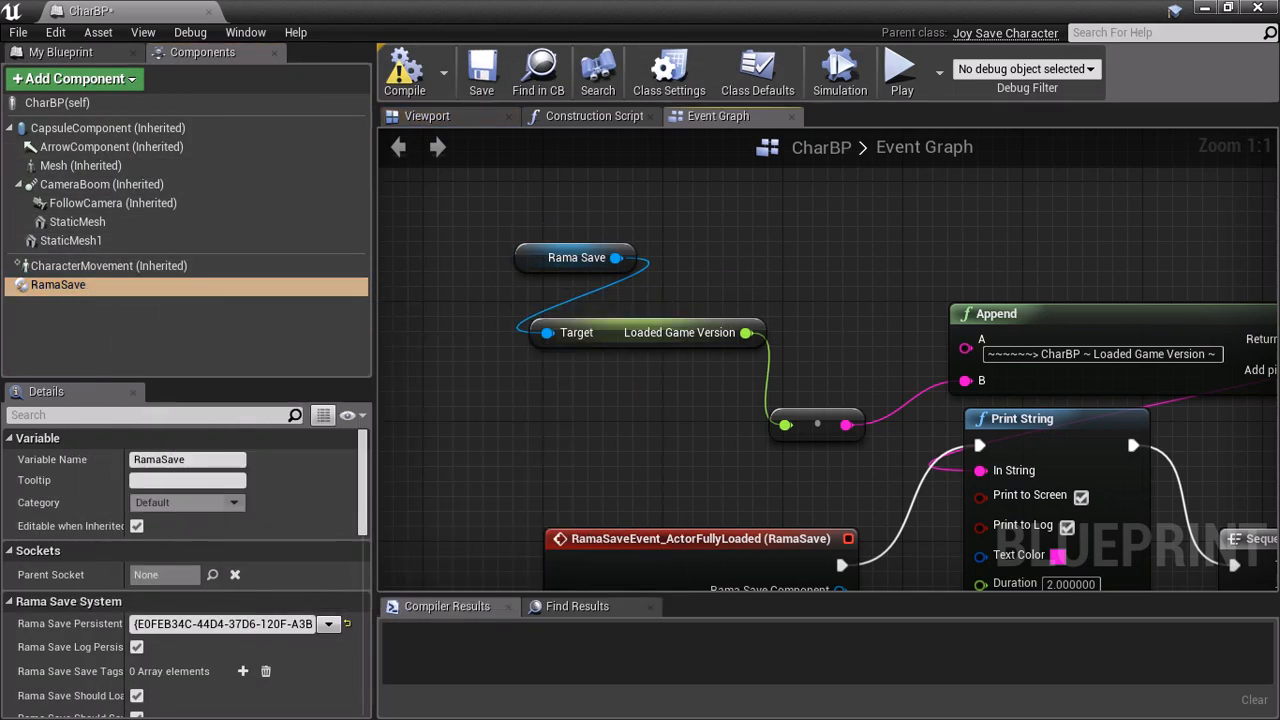
# Add a Get Loaded Game Version node from 'rama save' and place it beside its Rama Save node.
pyautogui.click(576, 256)
pyautogui.write('g')
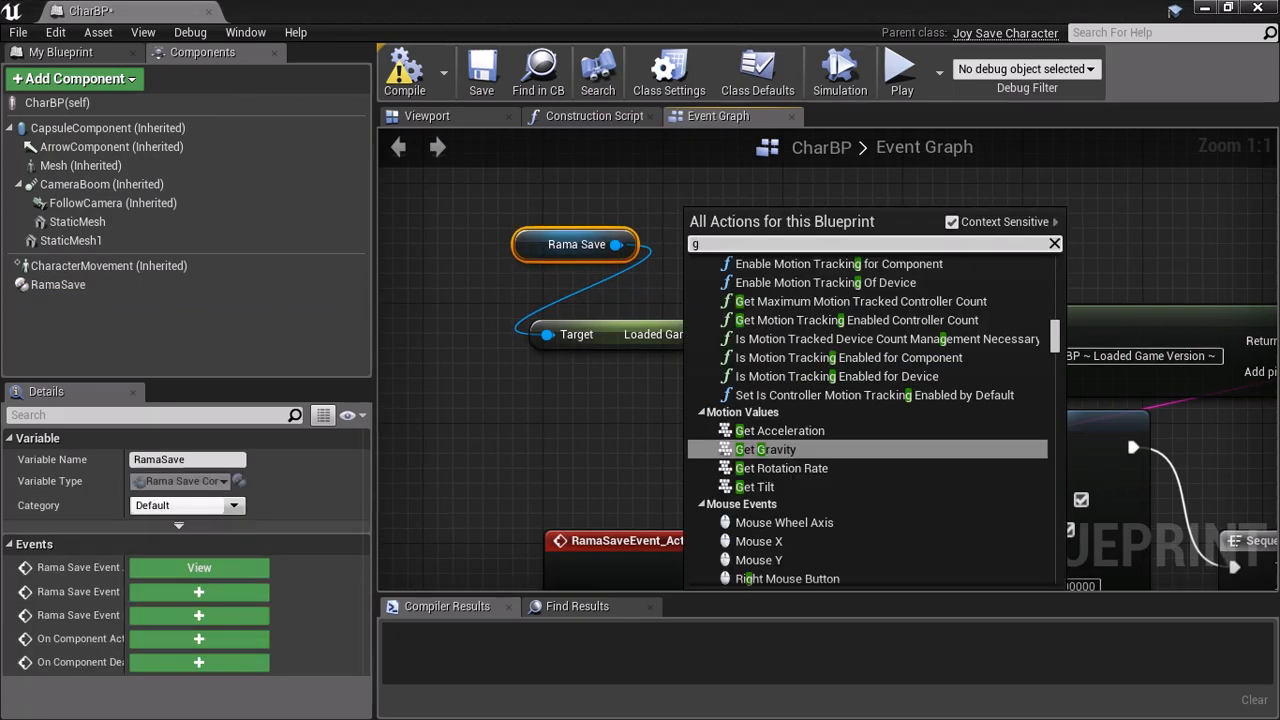
pyautogui.write('rama save')
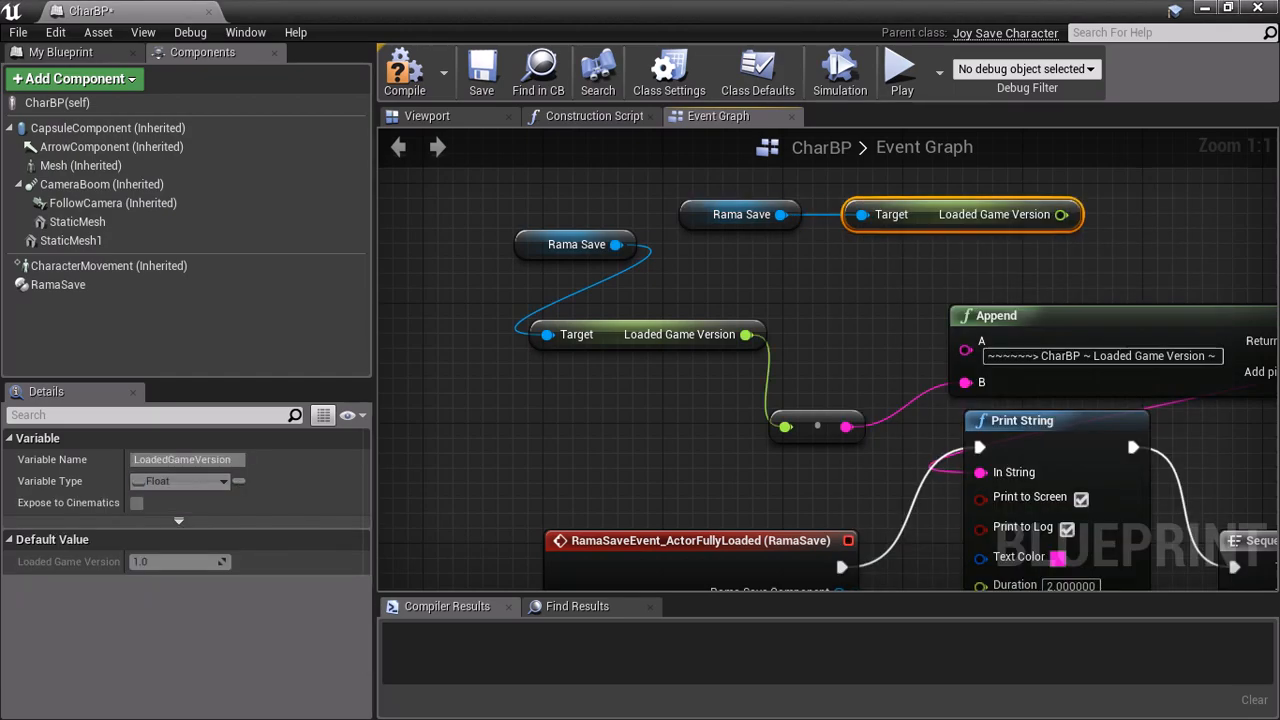
pyautogui.moveTo(962, 214); pyautogui.dragTo(812, 260)
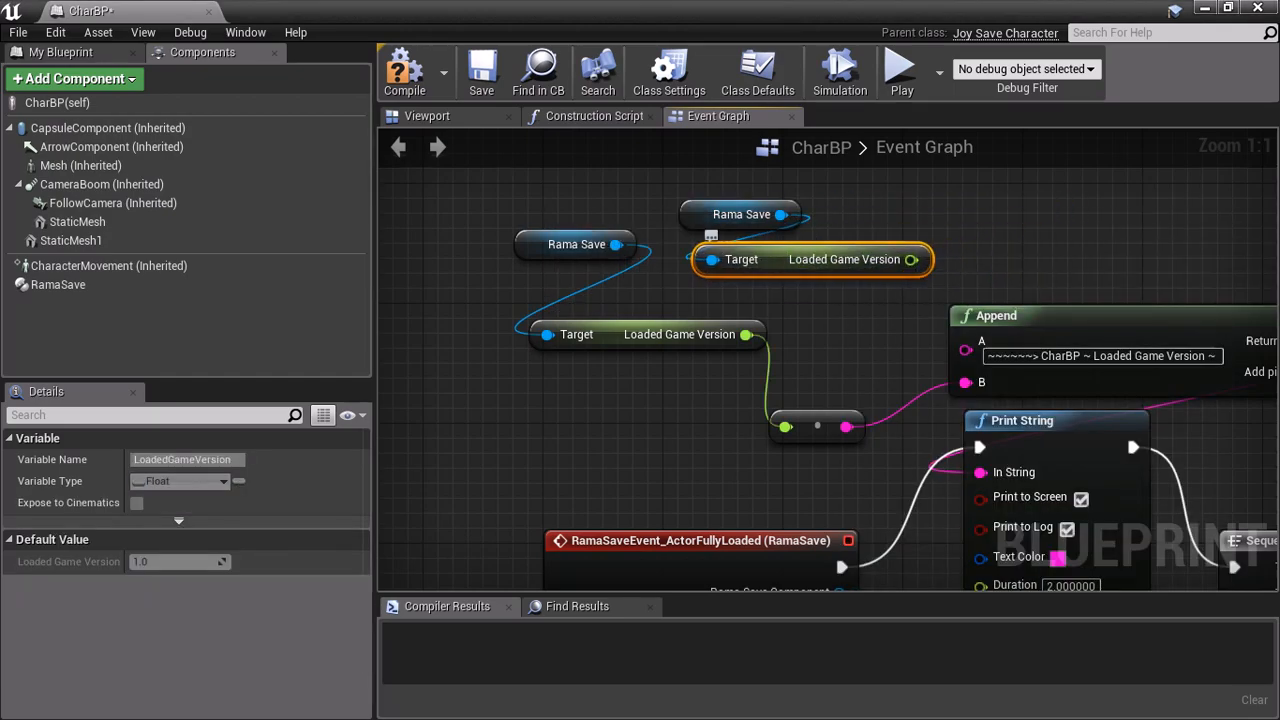
pyautogui.scroll(-3)
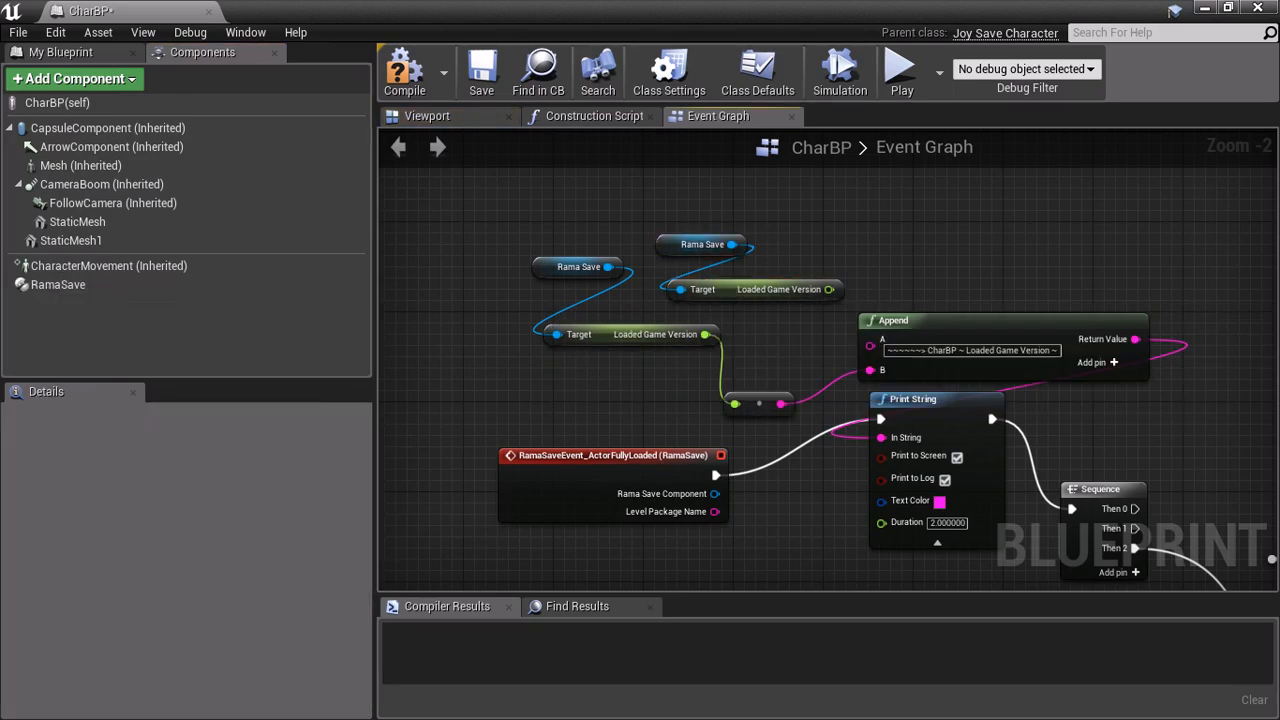
pyautogui.moveTo(744, 256)
pyautogui.write('<')
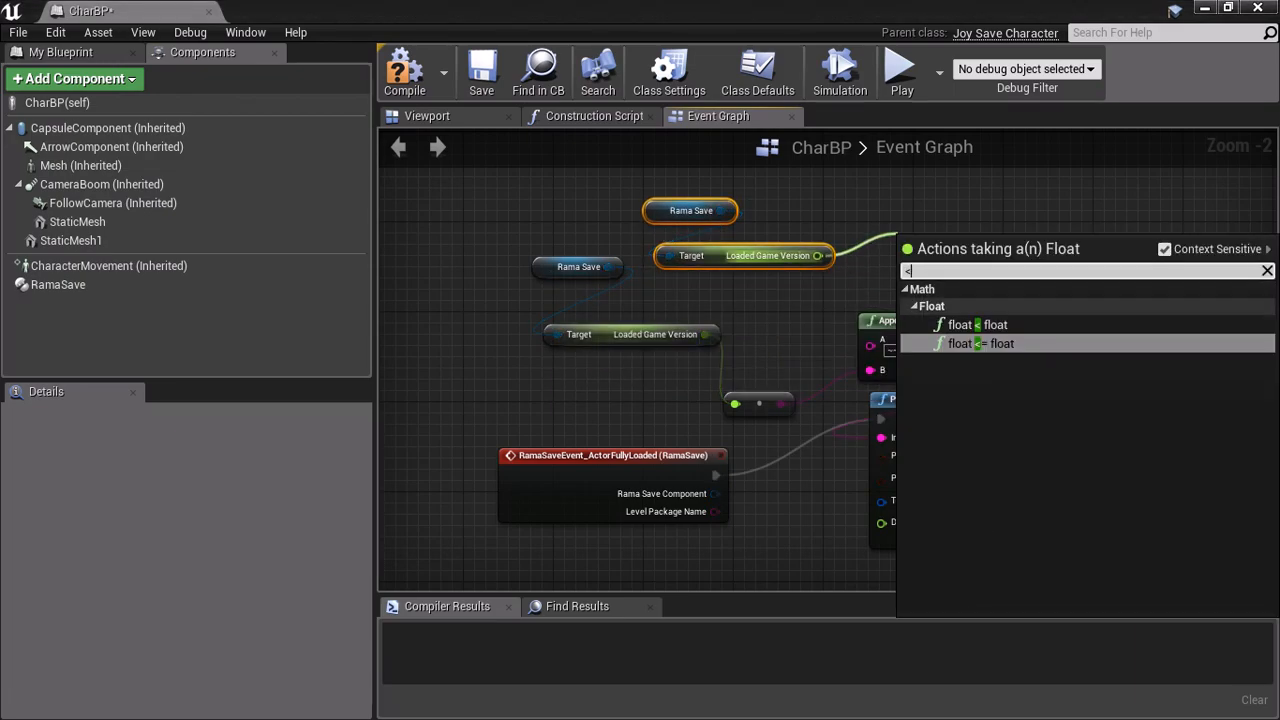
# Delete the duplicate Rama Save chain, then bring up the Windows Start menu.
pyautogui.click(968, 324)
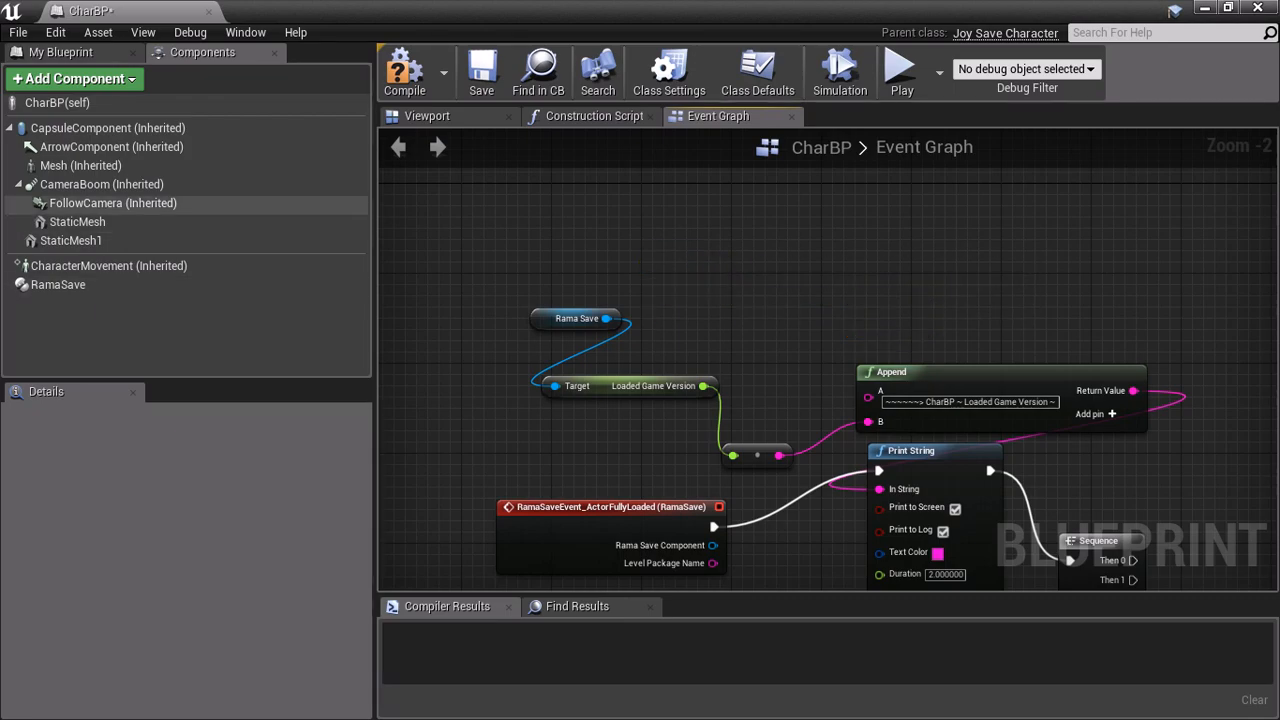
pyautogui.click(22, 700)
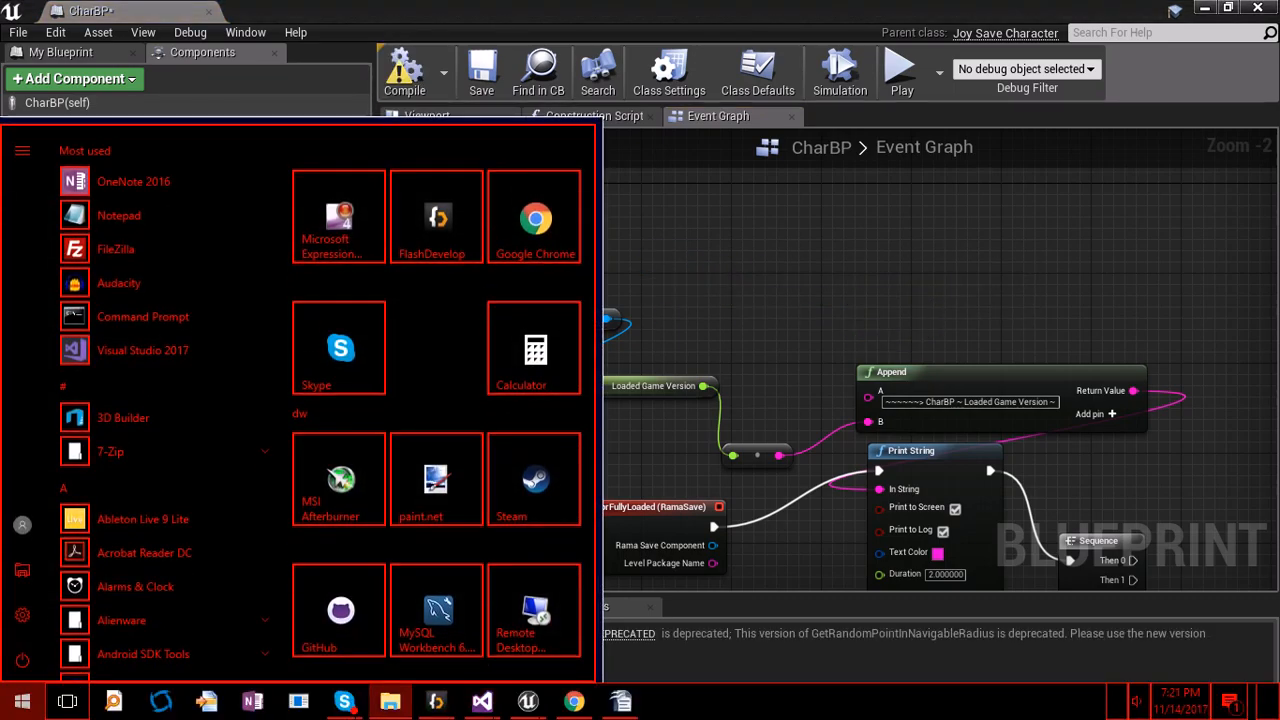